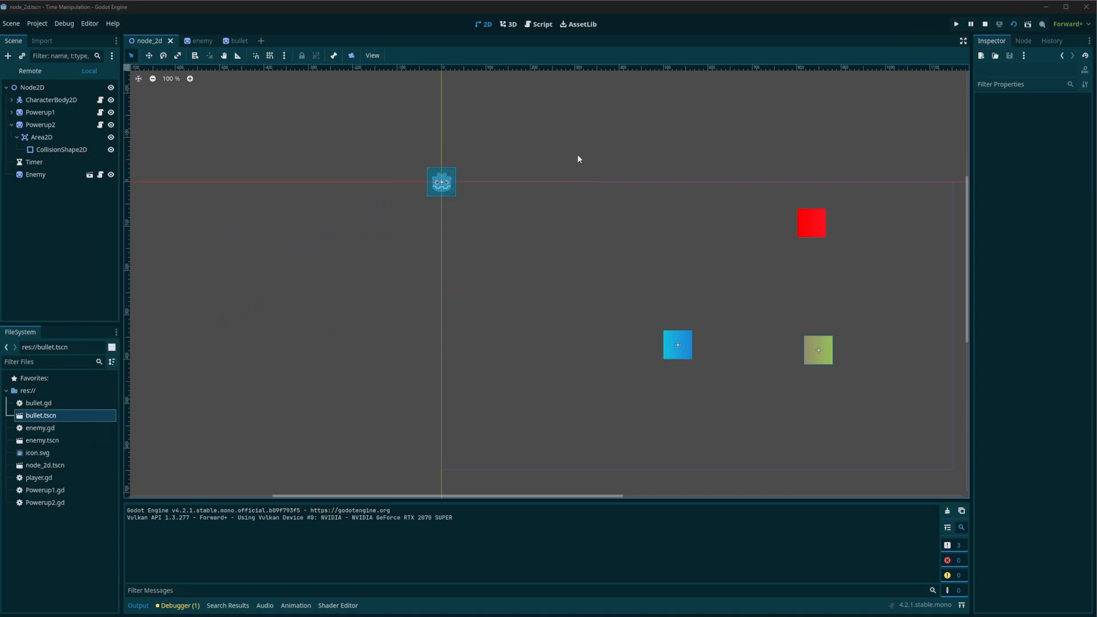
Stop the running game, select Powerup2, then select the Timer showing its 1-second wait time.
left_click(984, 23)
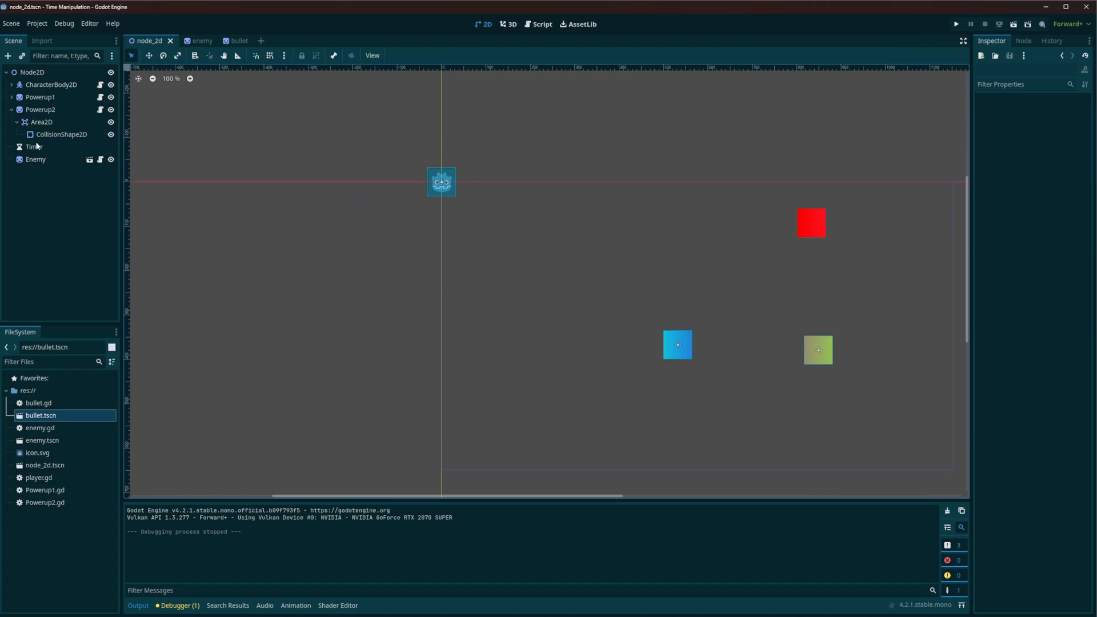
mouse_move(40, 146)
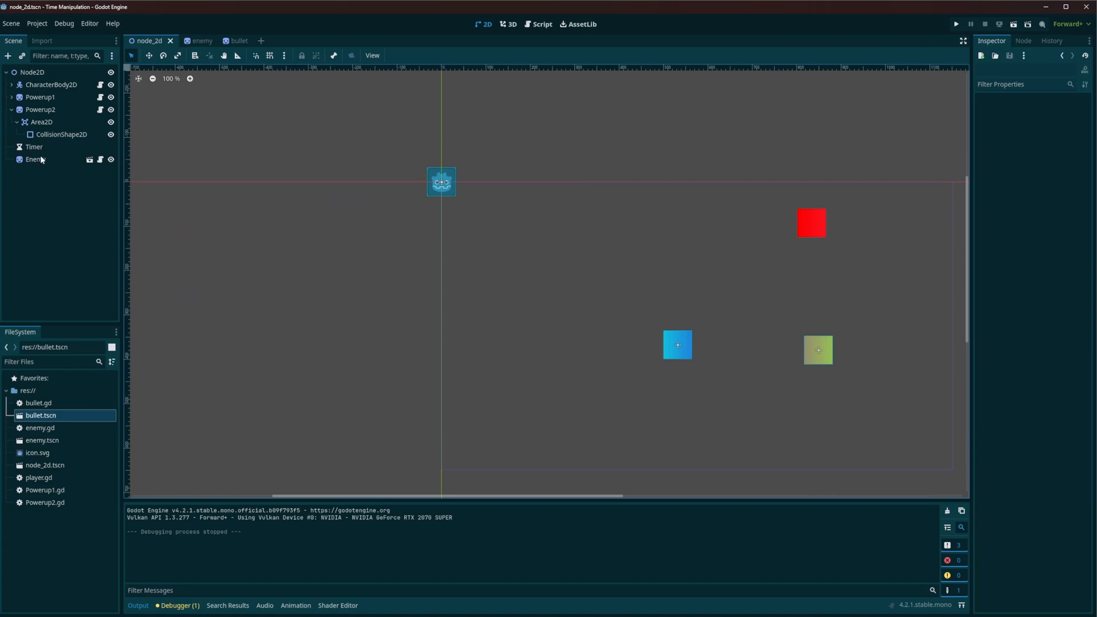
left_click(40, 109)
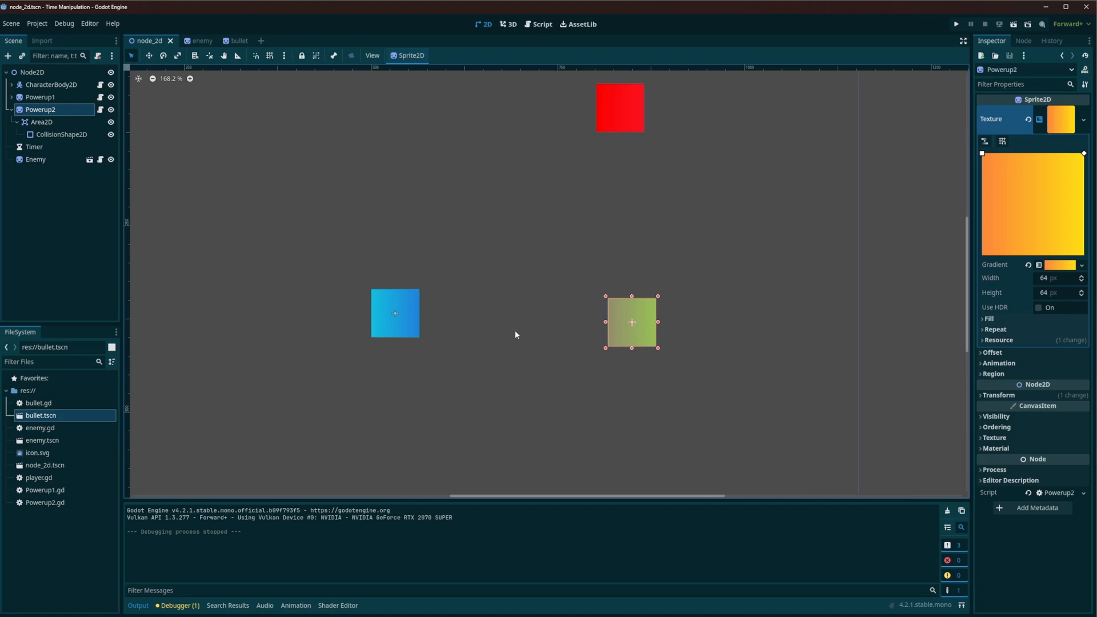
left_click(33, 146)
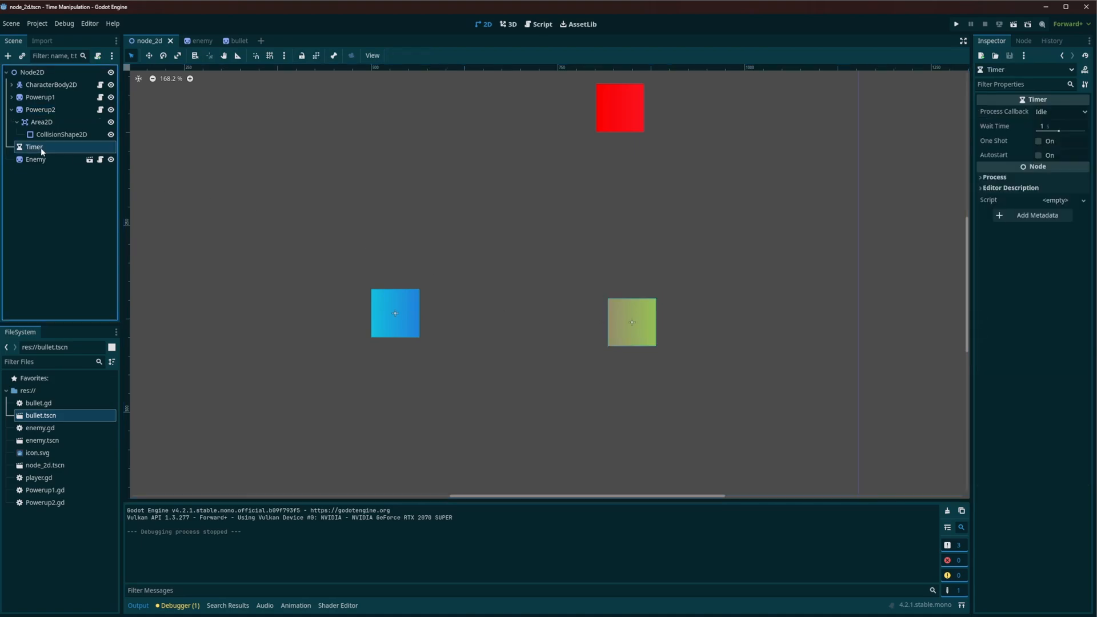
mouse_move(33, 147)
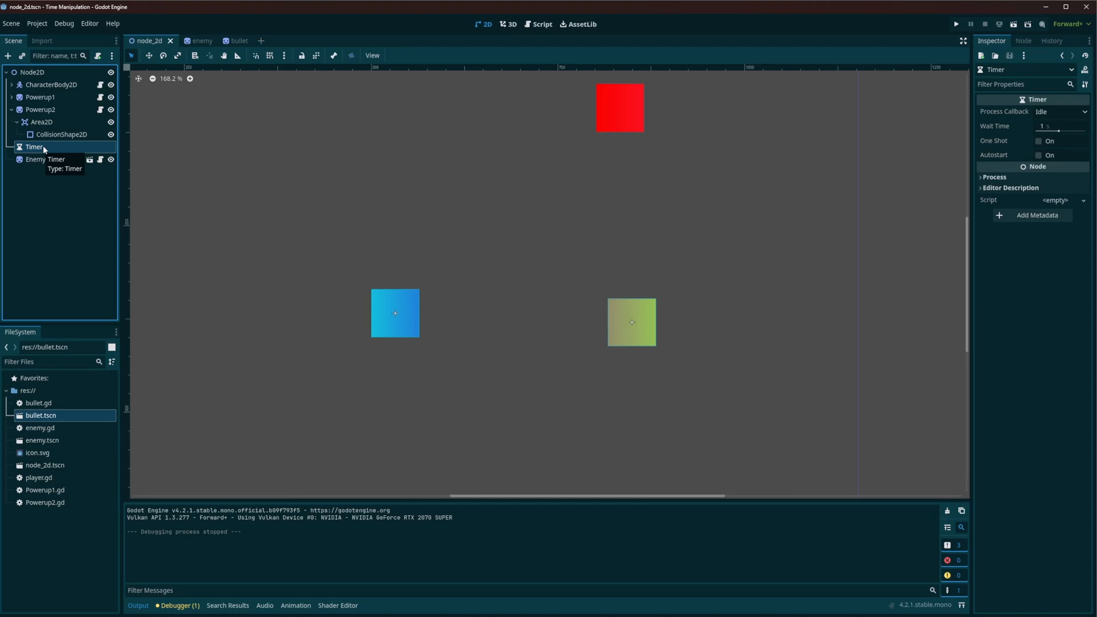
mouse_move(776, 172)
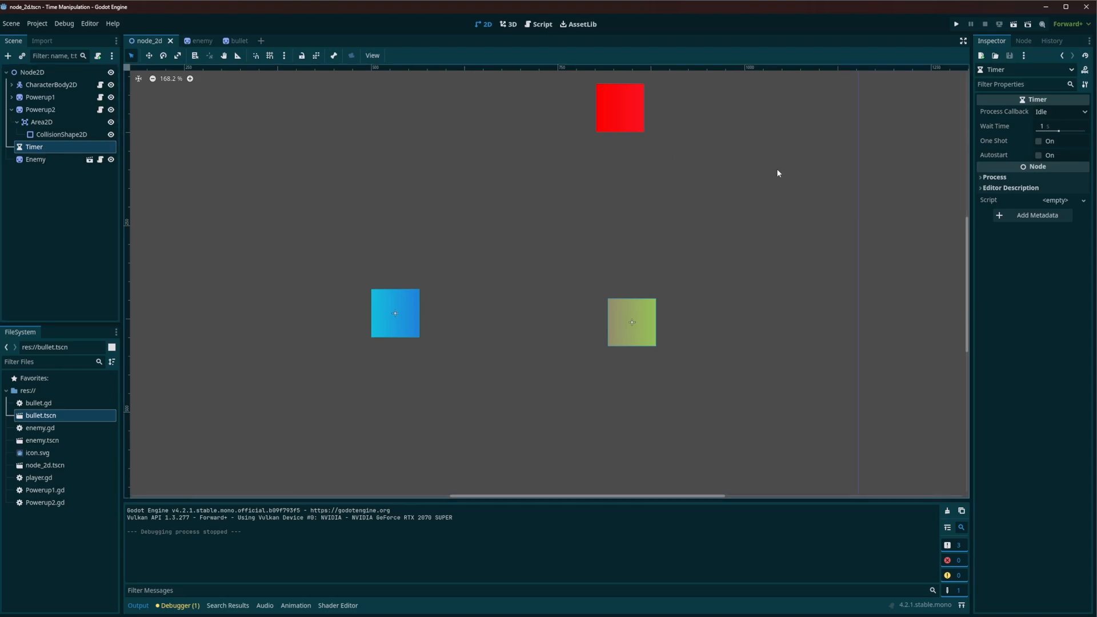
Enter 5 in the Timer's Wait Time field in the Inspector.
left_click(1057, 126)
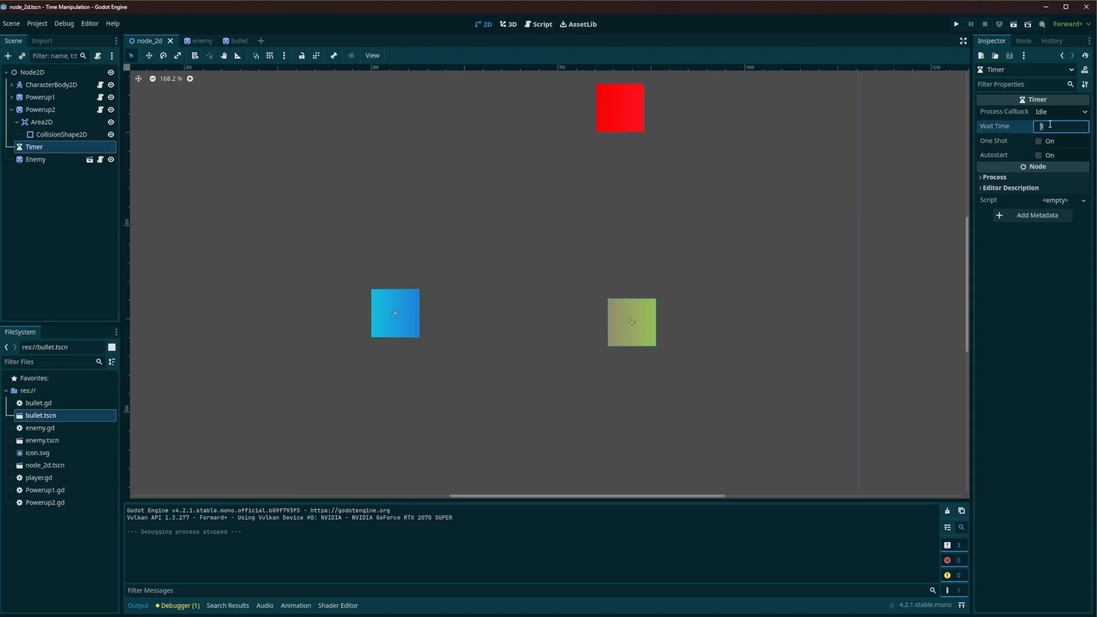
type("5")
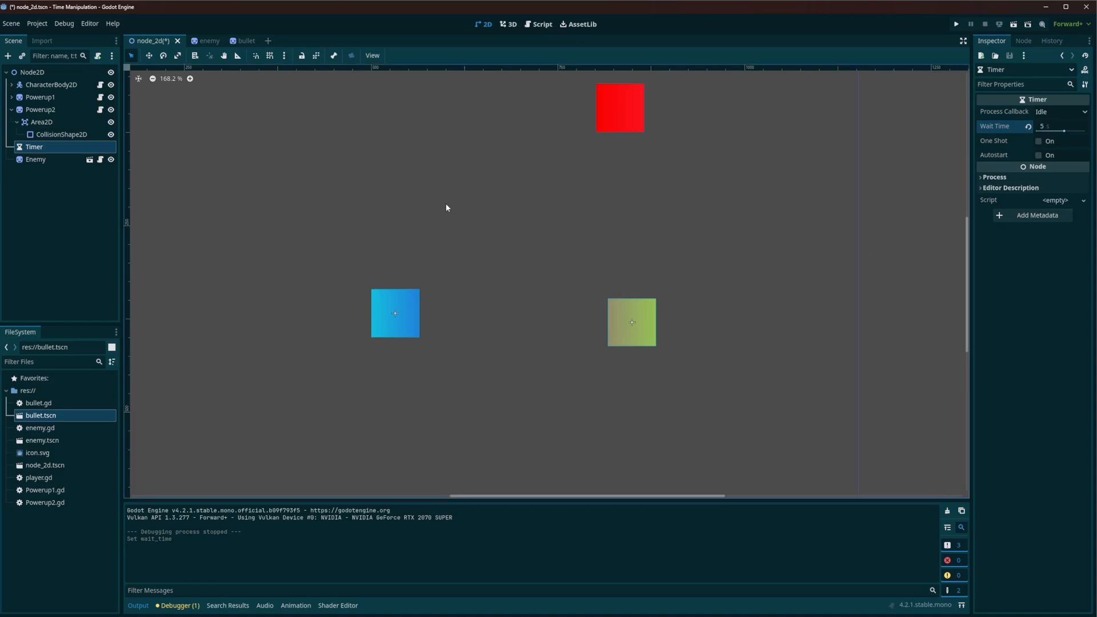
mouse_move(238, 181)
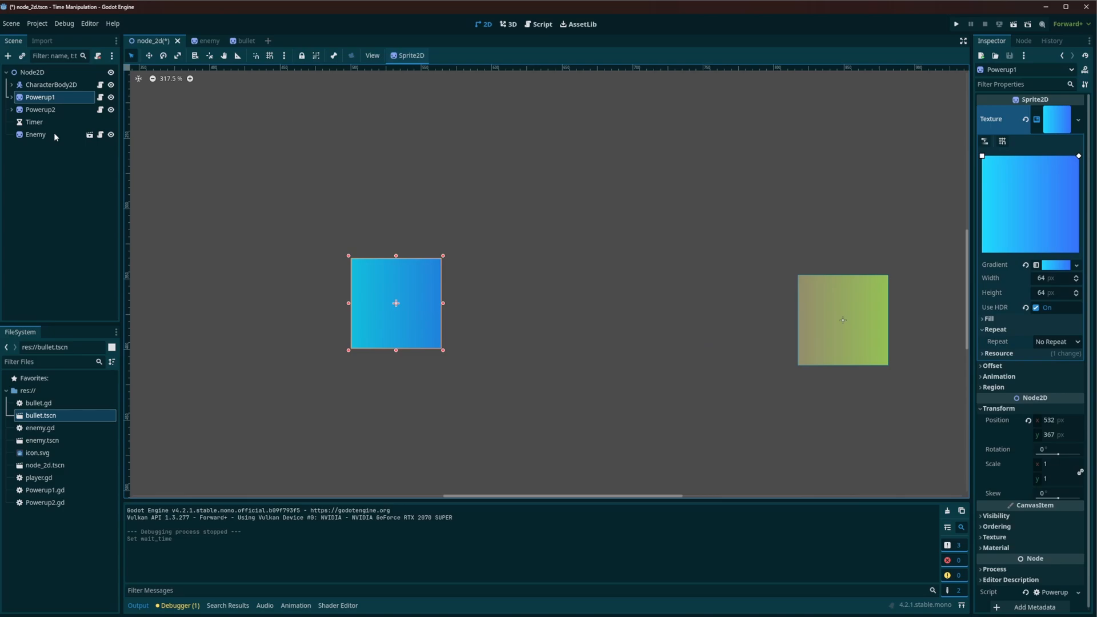
Open Powerup1.gd and connect Powerup1's Area2D body_entered signal to a new handler.
left_click(542, 23)
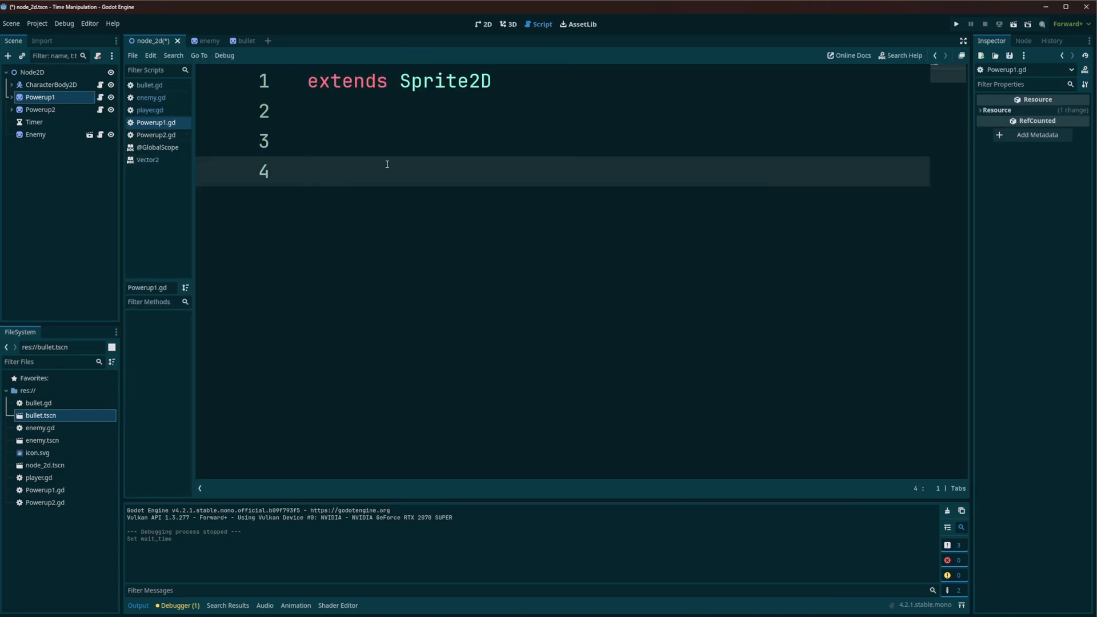
mouse_move(347, 170)
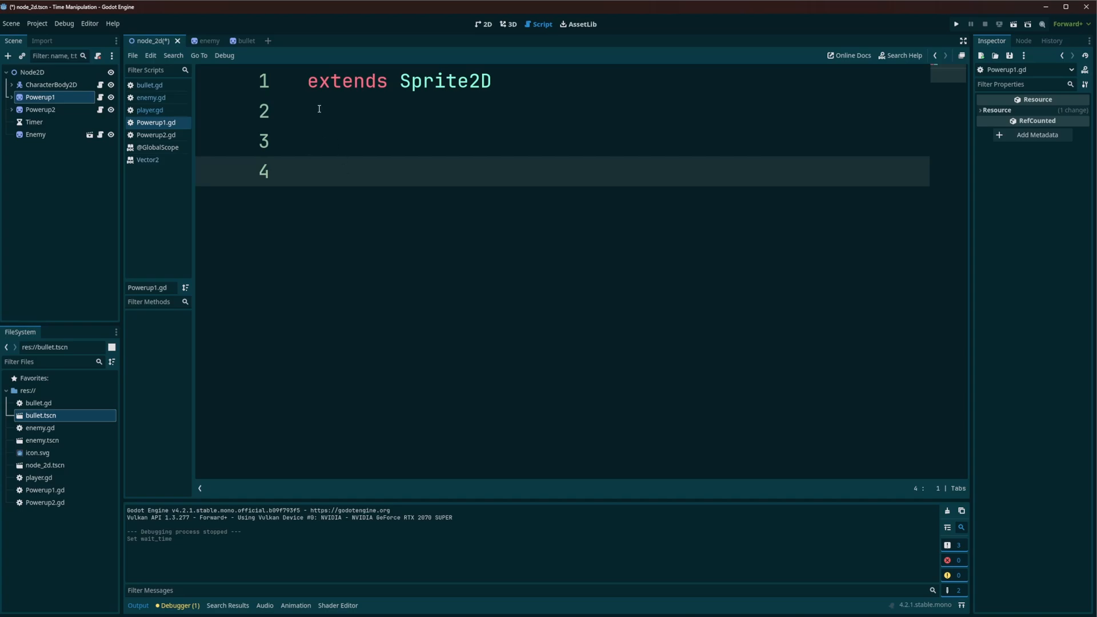
left_click(12, 97)
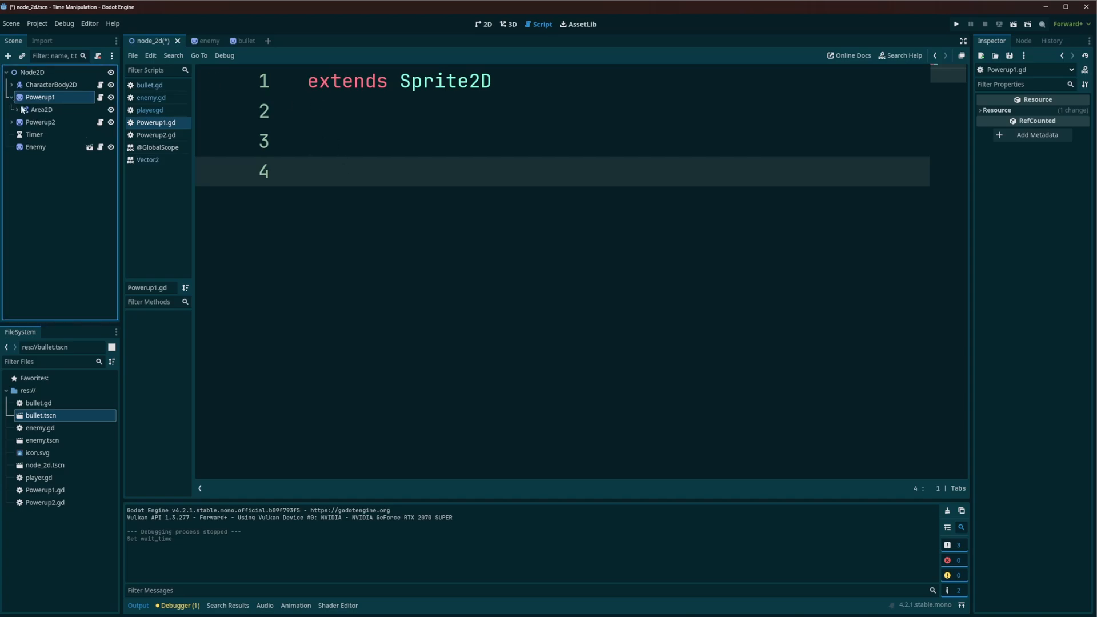
left_click(41, 110)
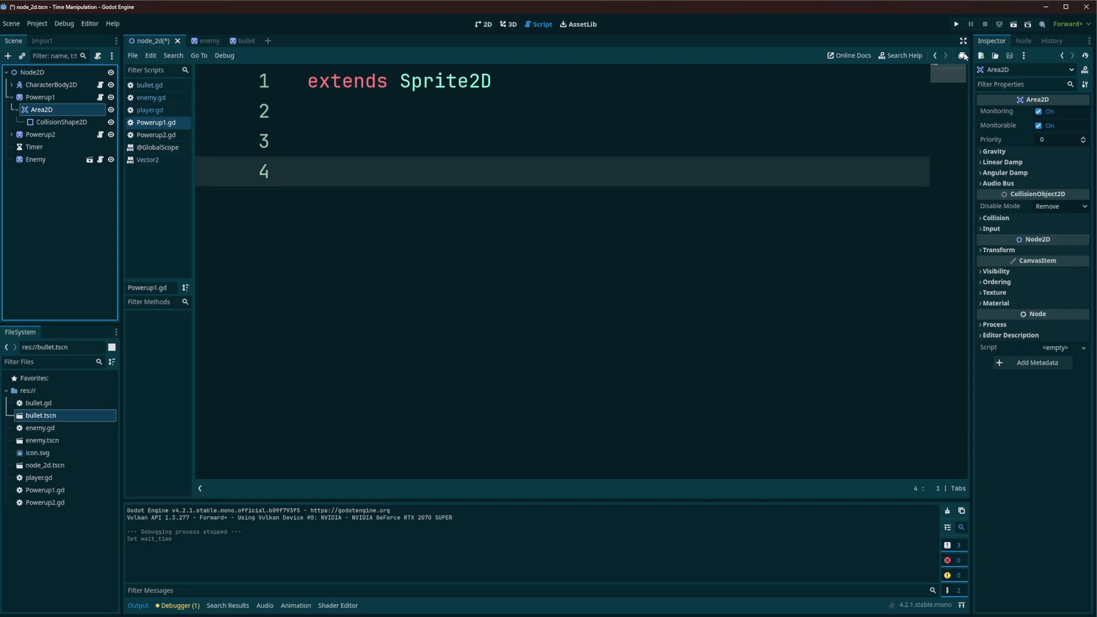
left_click(1022, 41)
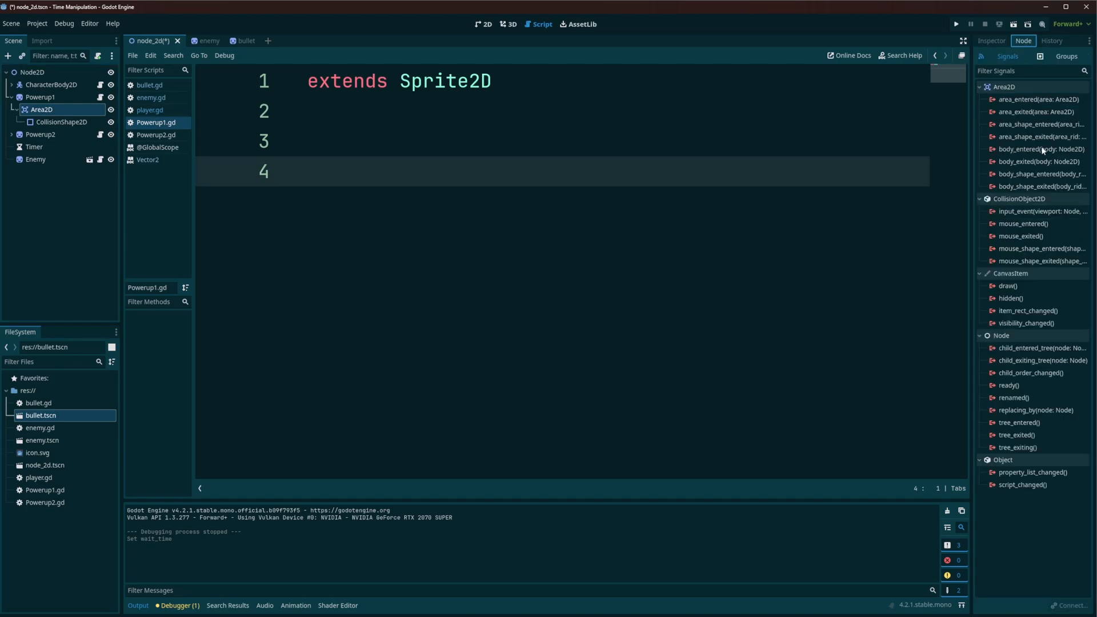
left_click(1040, 149)
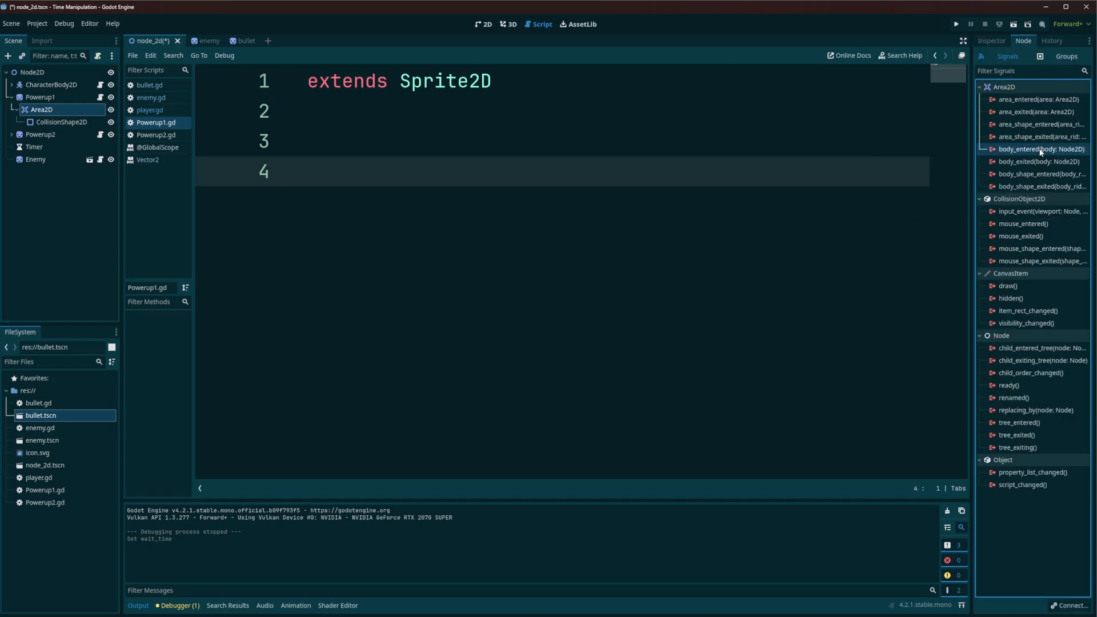
double_click(1040, 149)
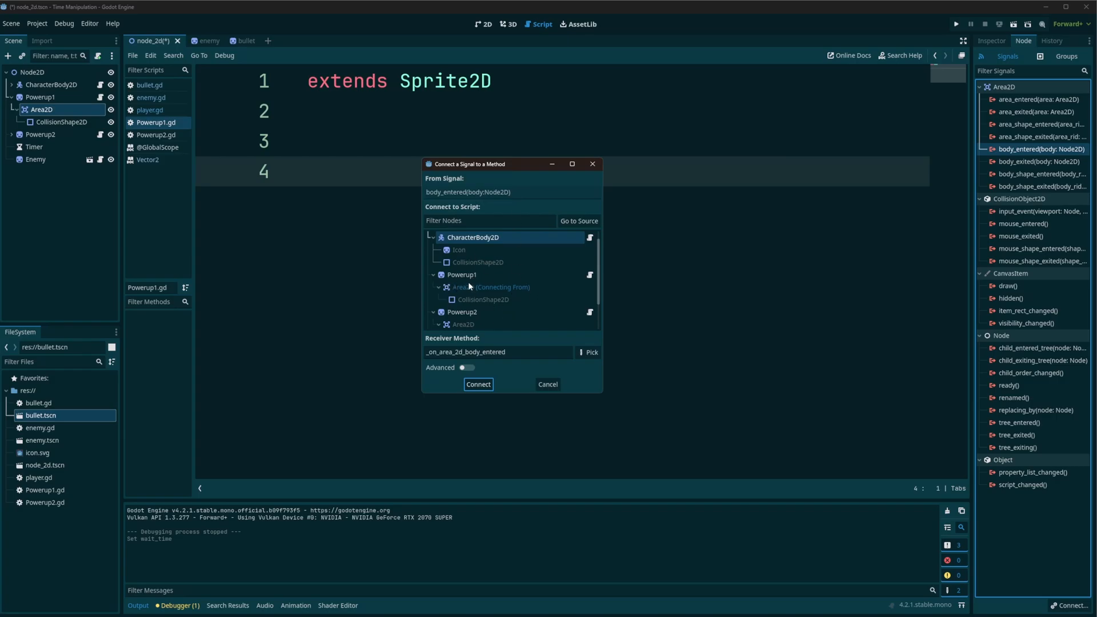
left_click(478, 384)
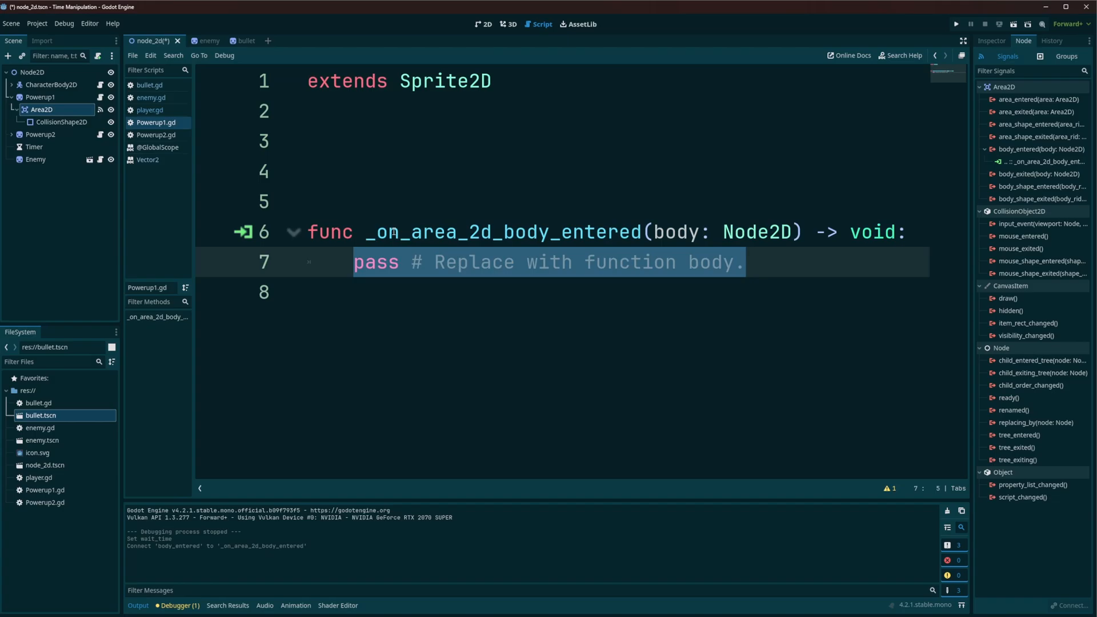
Write 'if body is CharacterBody2D:' with 'Engine.time_scale = 0.25' in the handler.
type("if body ==")
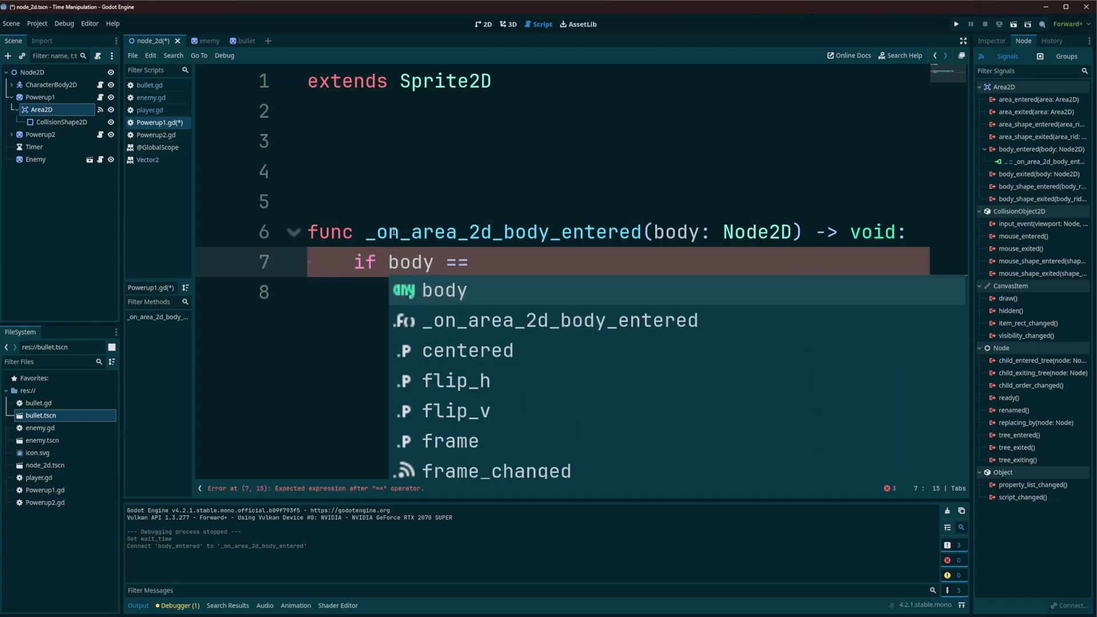
type("\"")
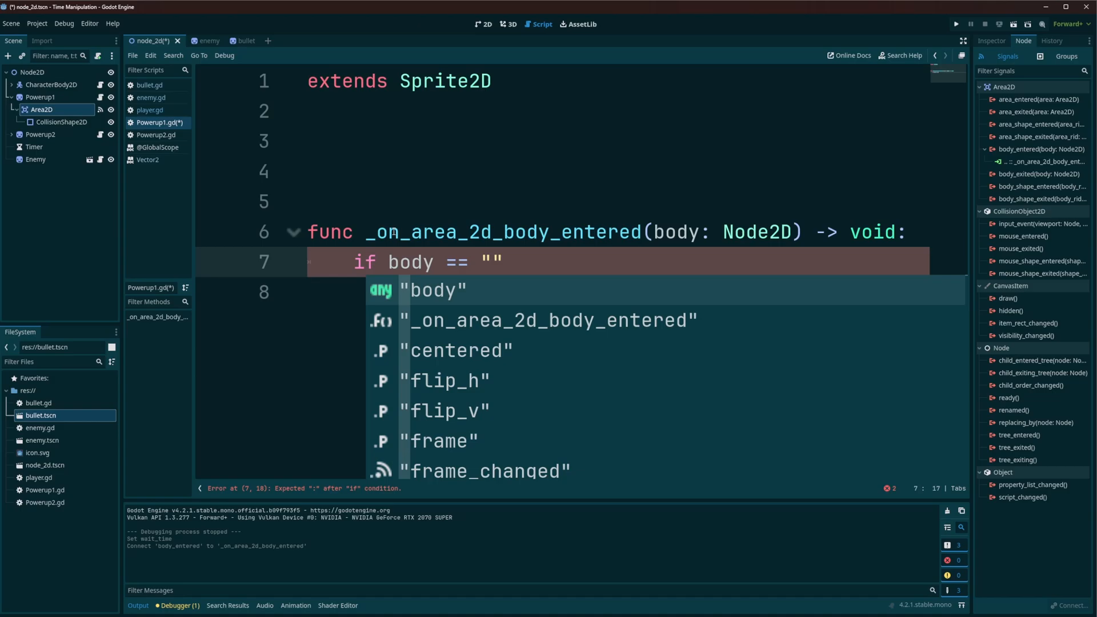
type("Char")
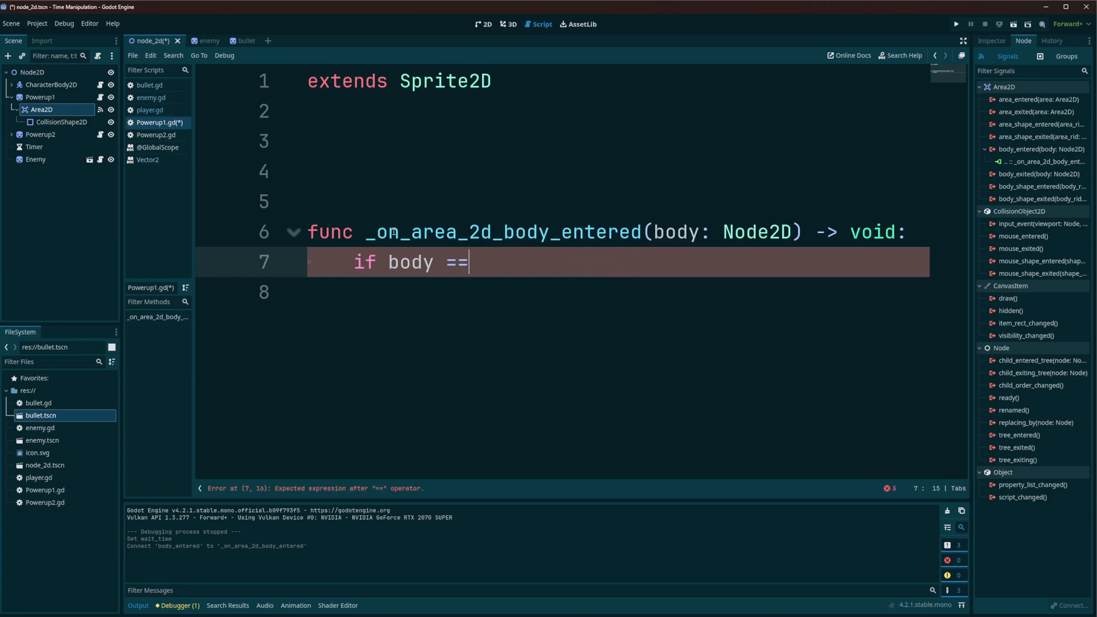
type("is CHa")
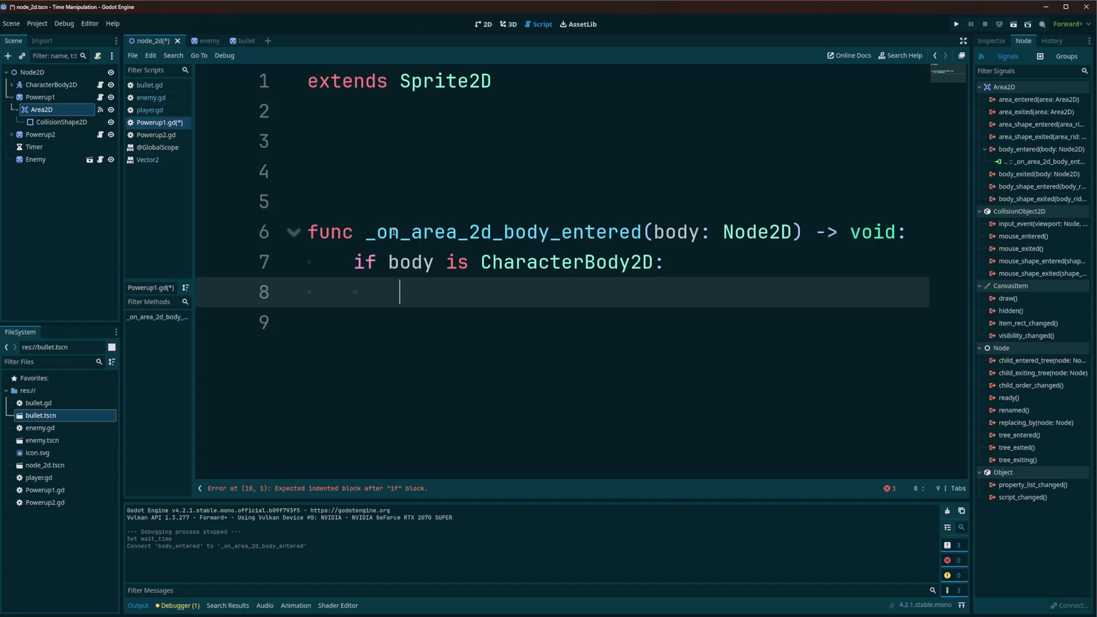
type("E")
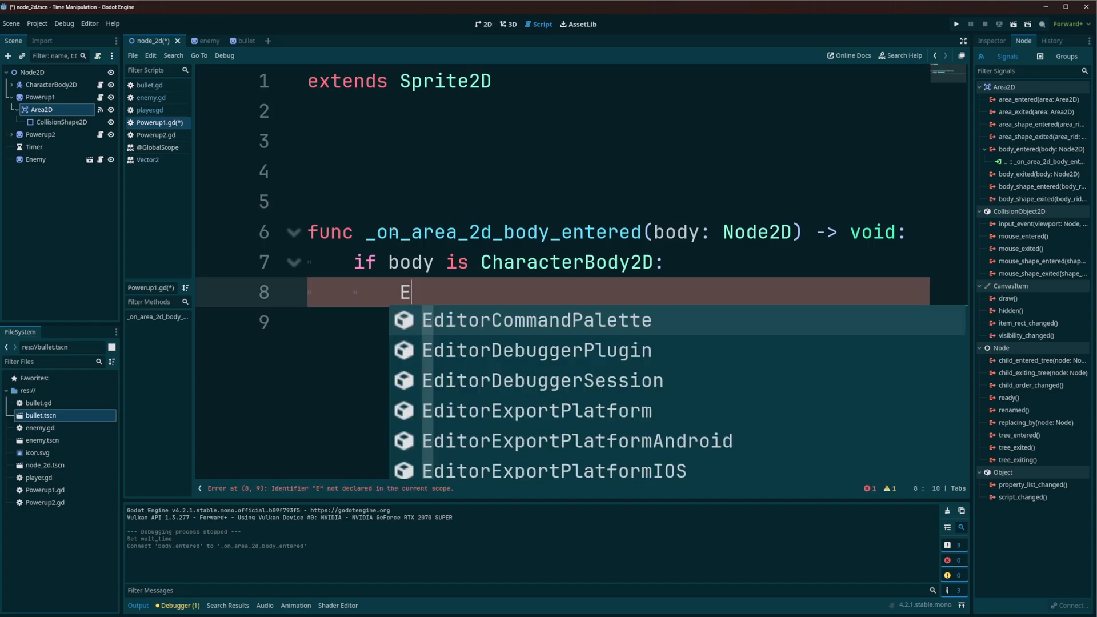
type("ngine")
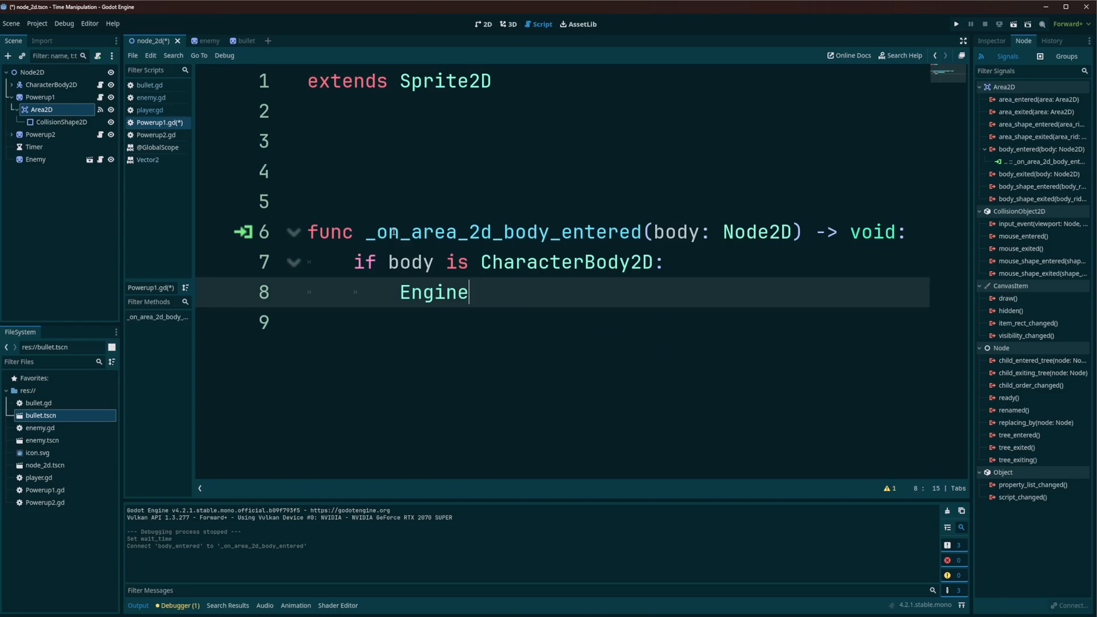
type(".time_scale")
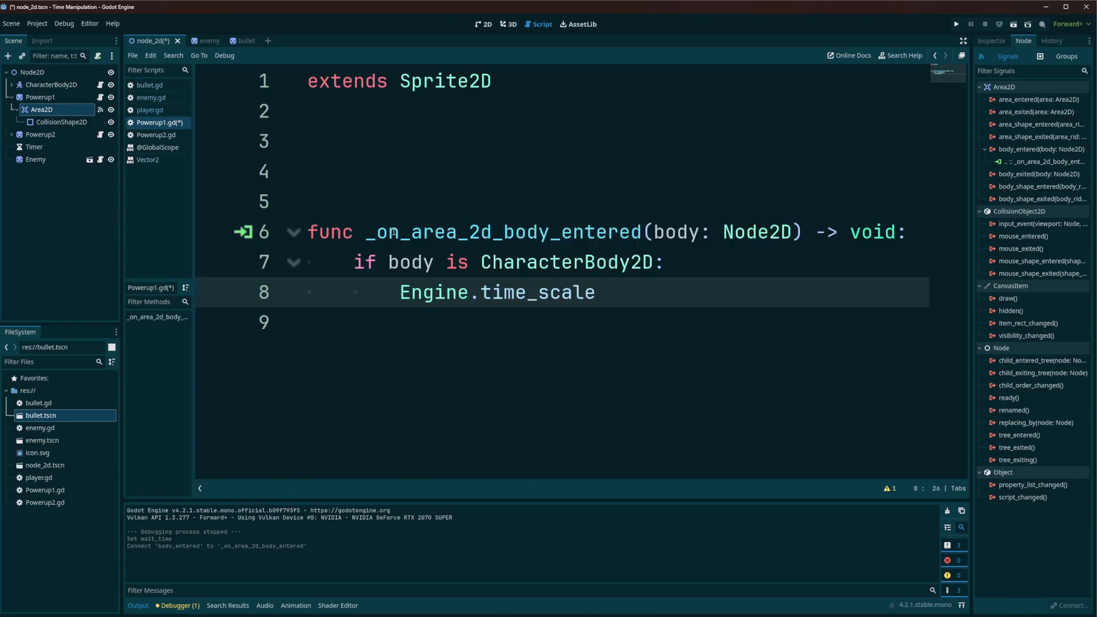
type("=")
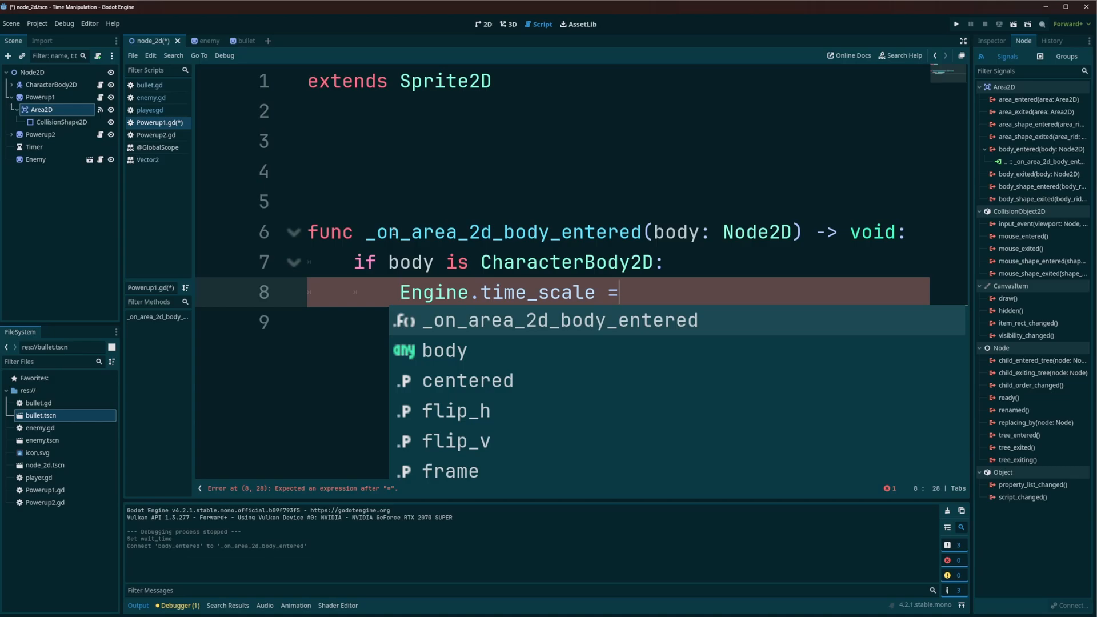
type("0.2")
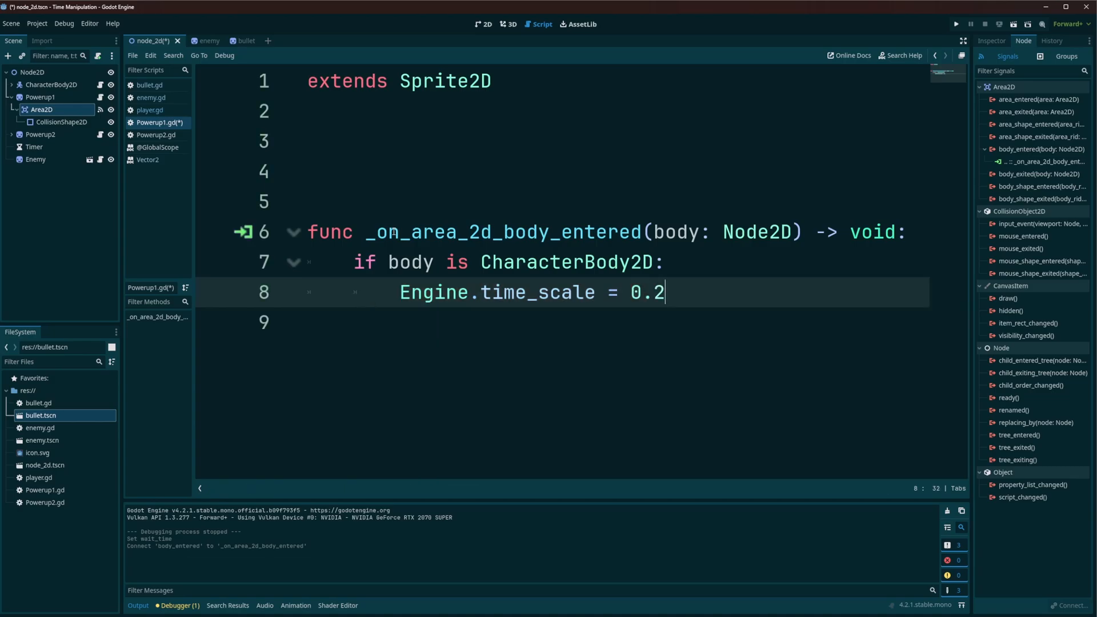
type("5")
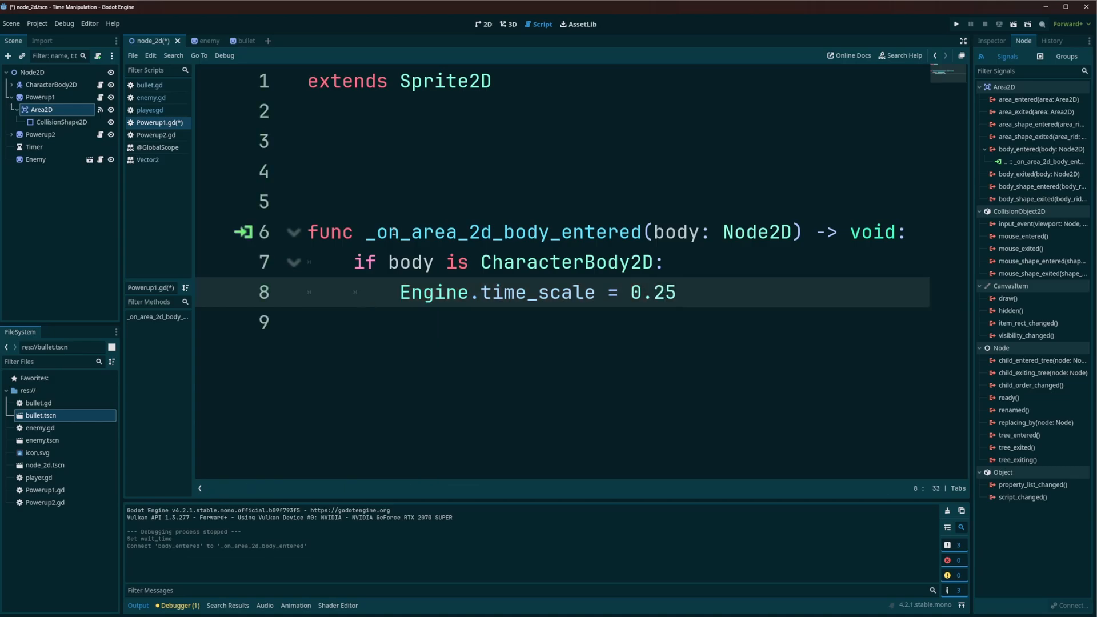
key("enter")
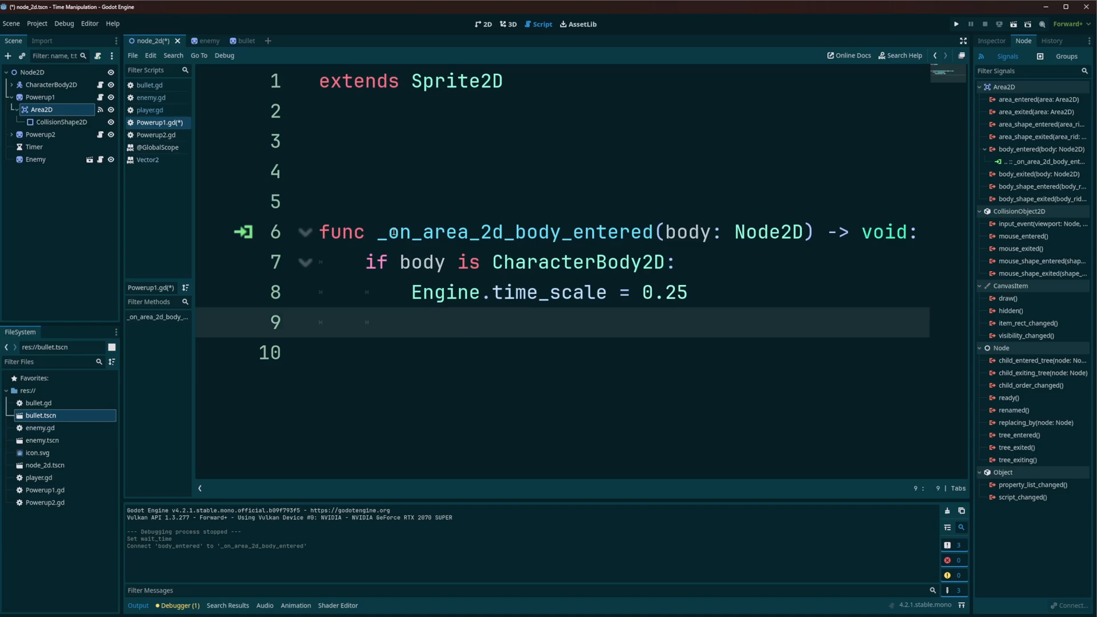
Add a line calling $"../Timer".start after the time-scale line.
type("$")
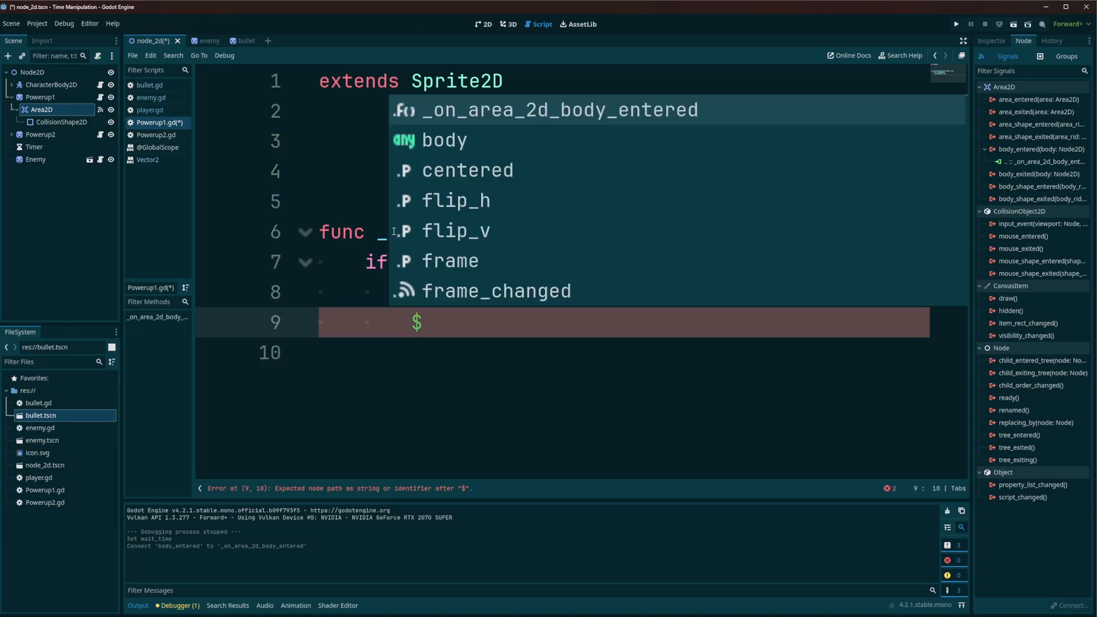
type("Timer")
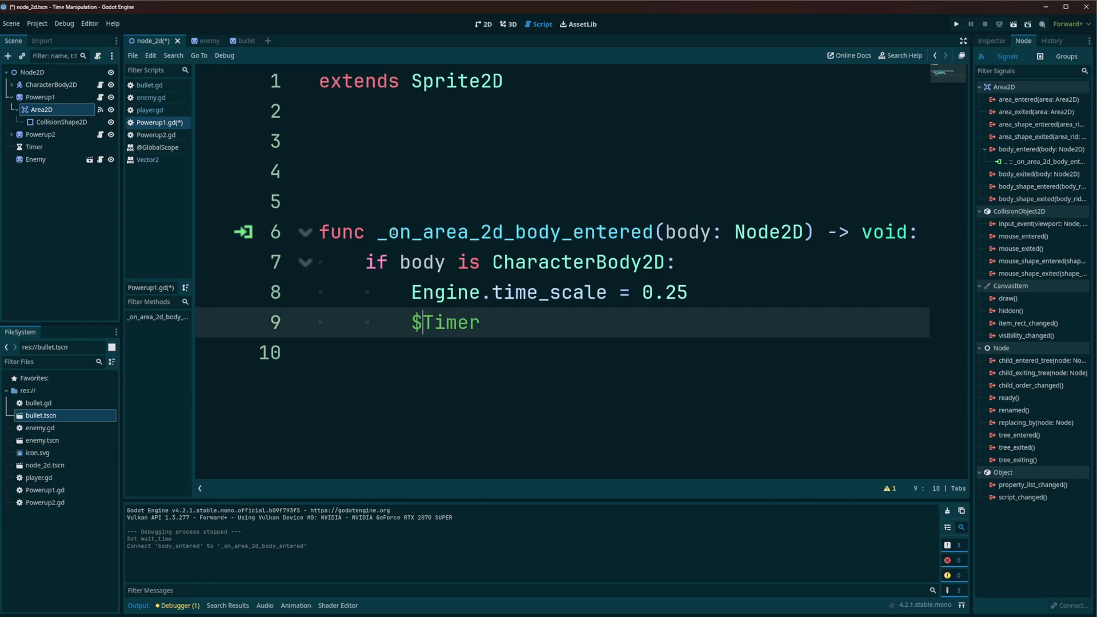
type("../")
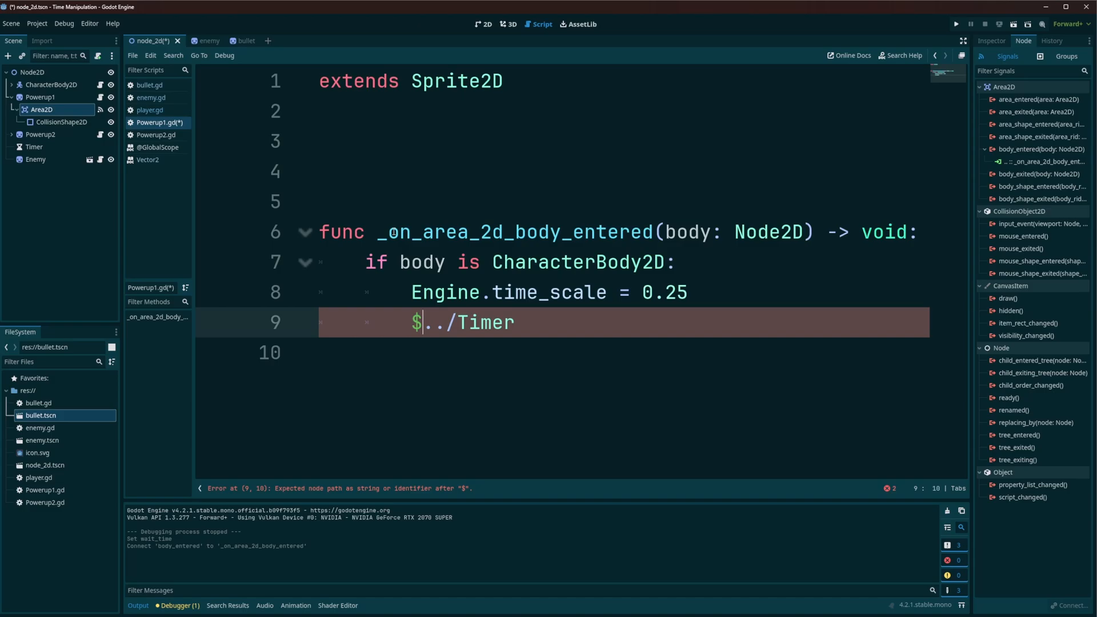
type("\"\"")
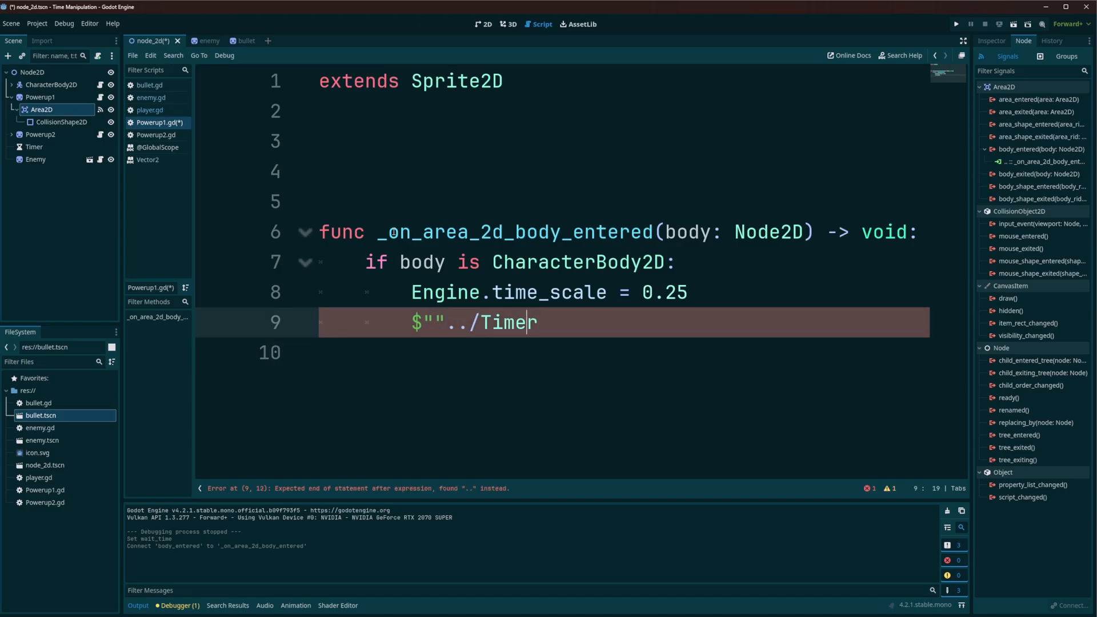
key("Backspace")
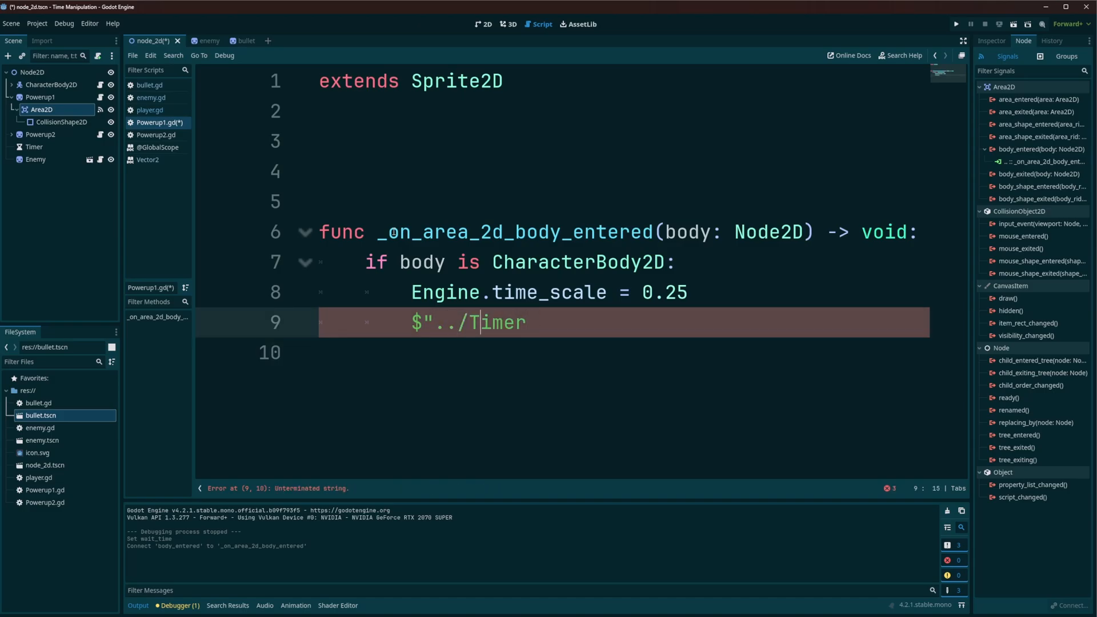
type("\"")
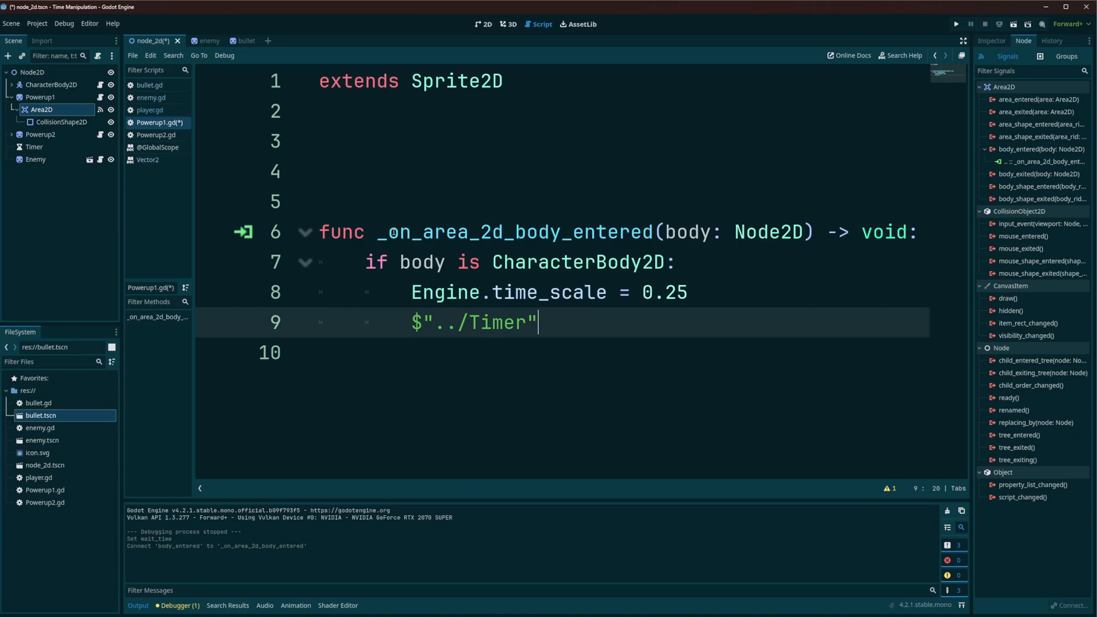
type(".star")
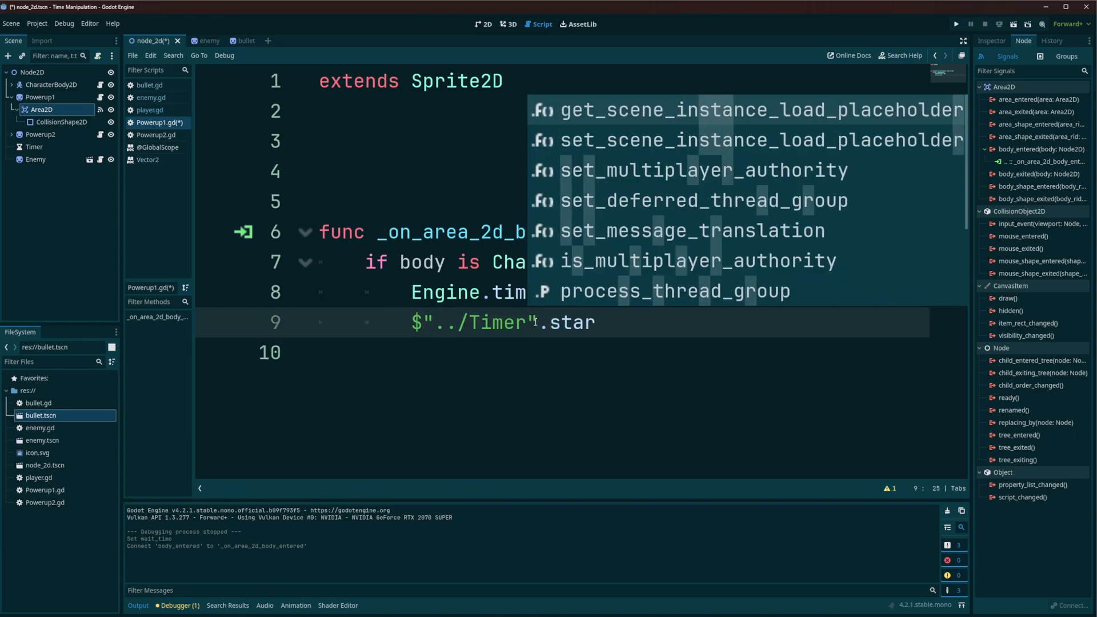
type("t")
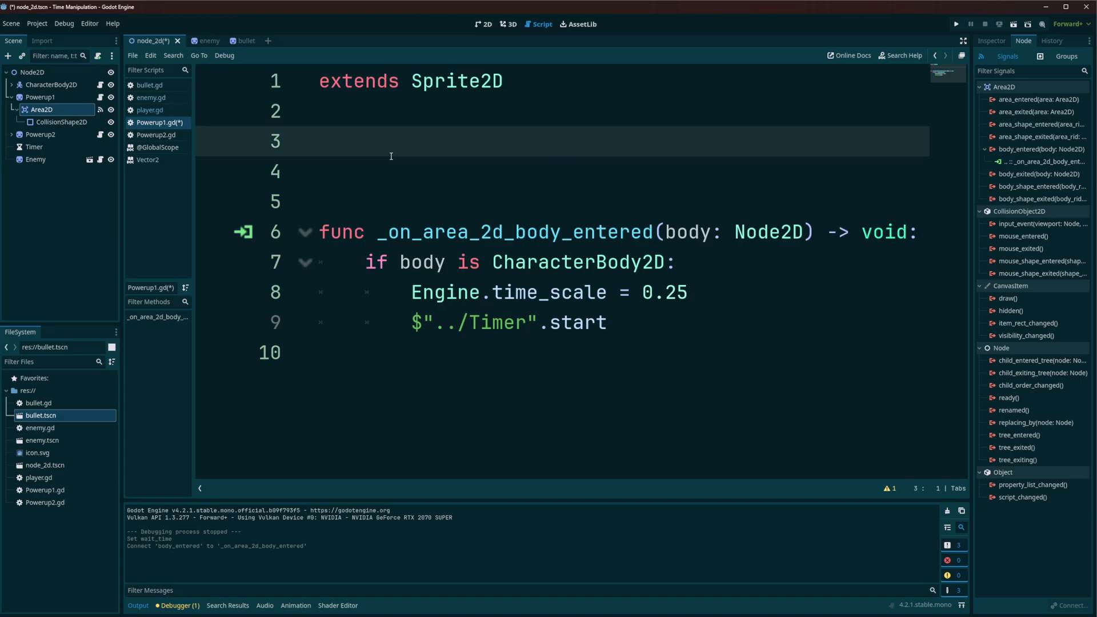
type("@export")
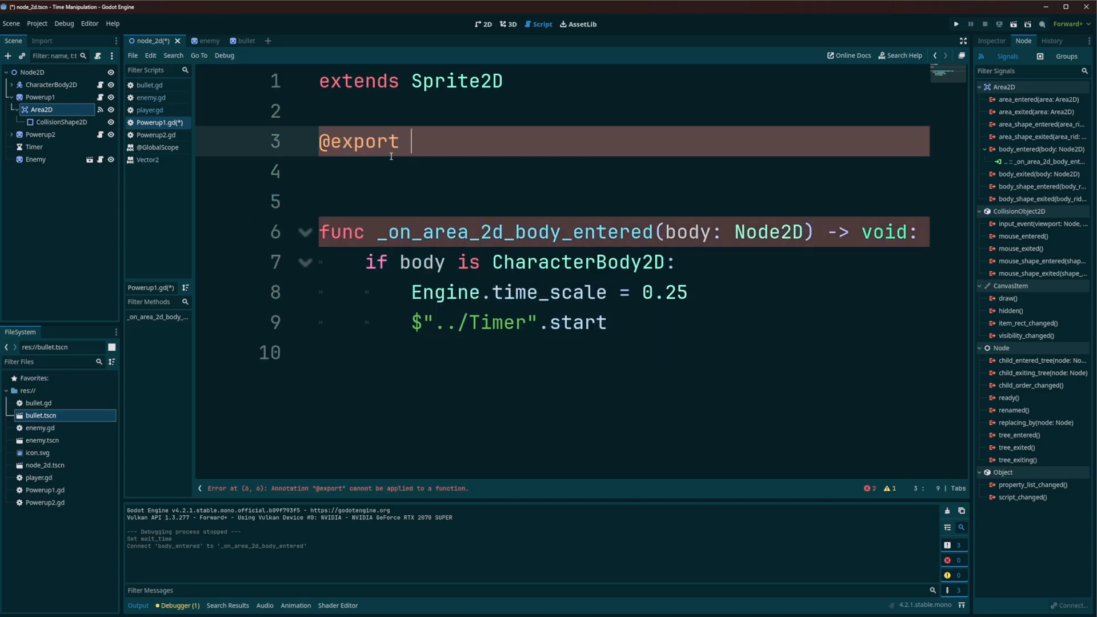
type("var t")
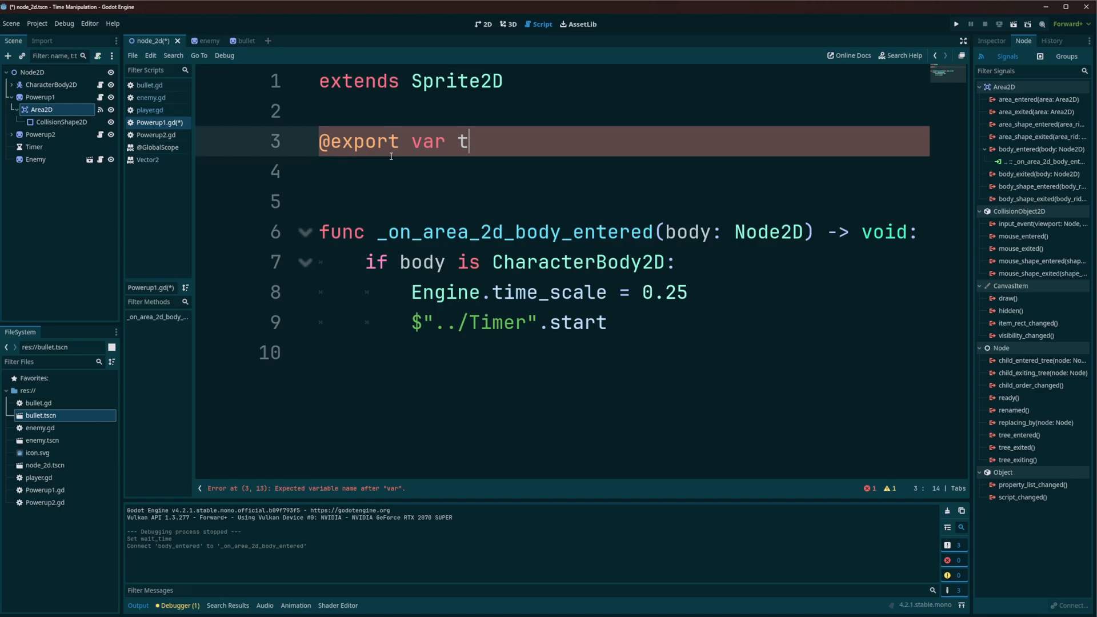
type("imer =")
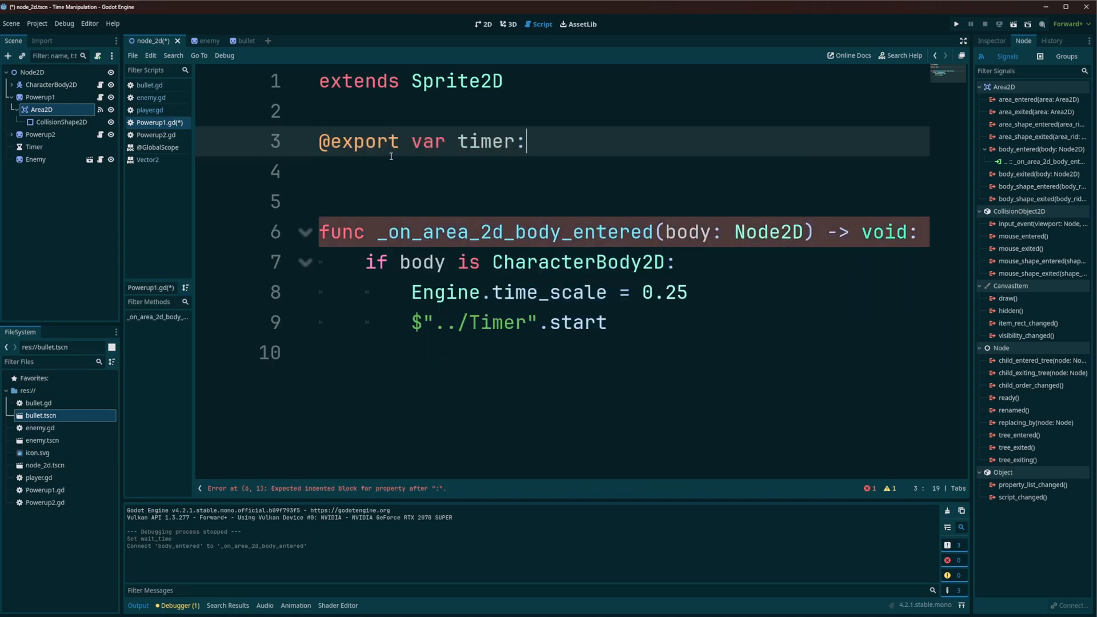
type("Timer")
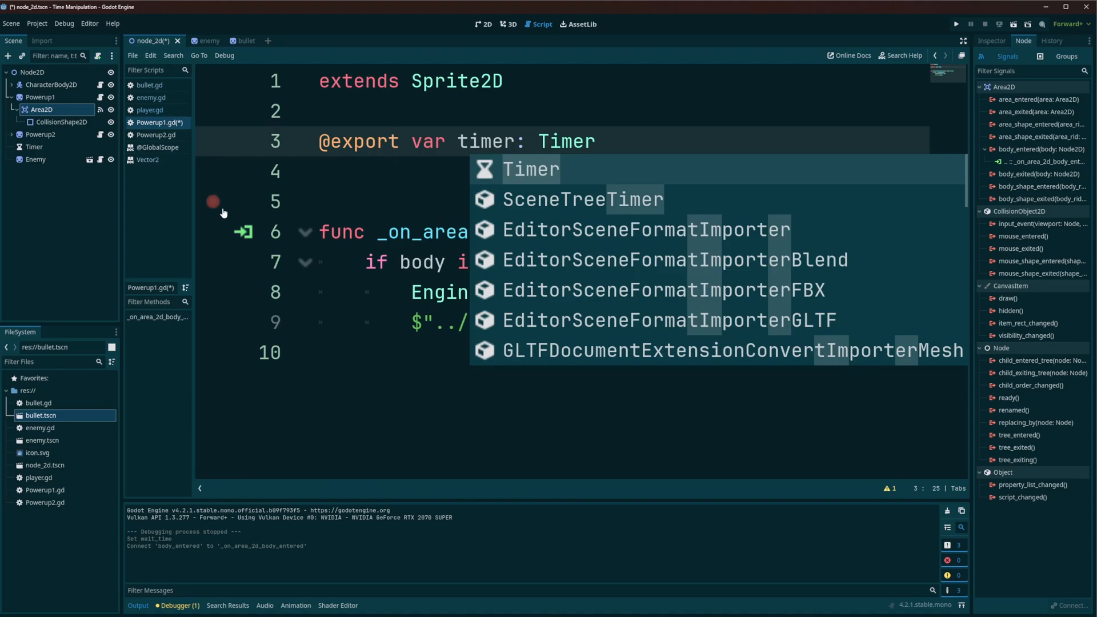
type("func")
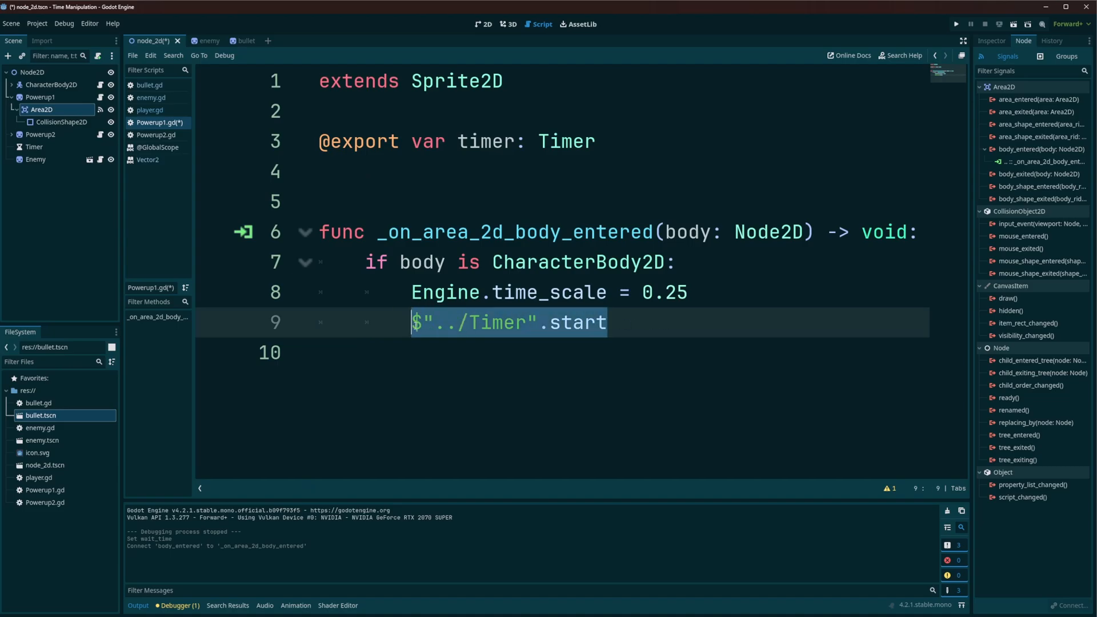
type("timer.")
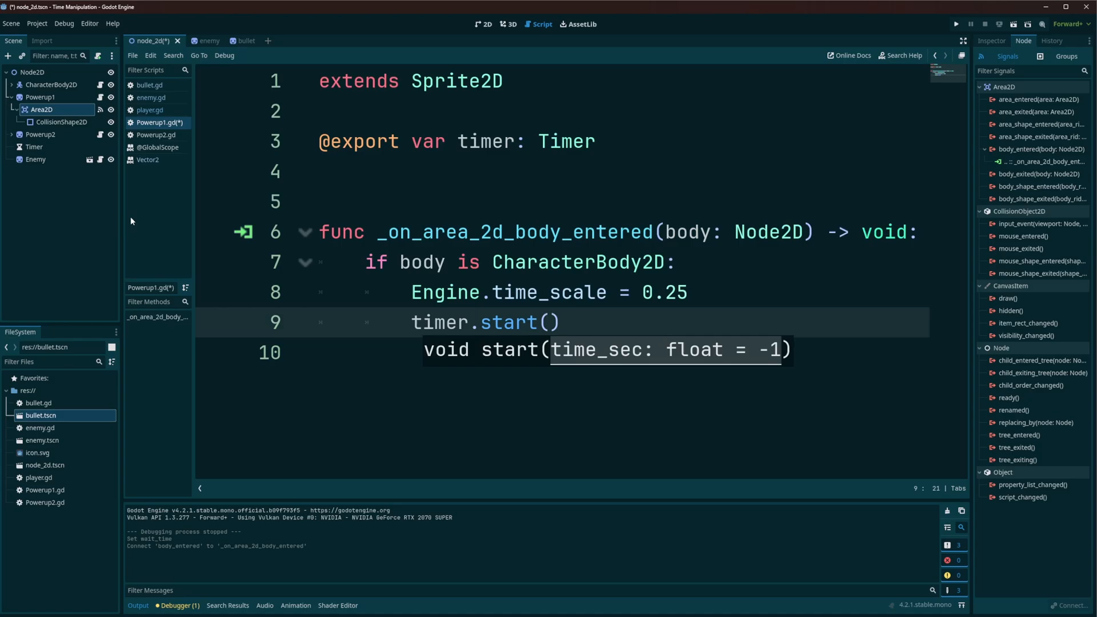
Switch between the Timer and Powerup1 nodes to assign the exported timer variable.
left_click(34, 147)
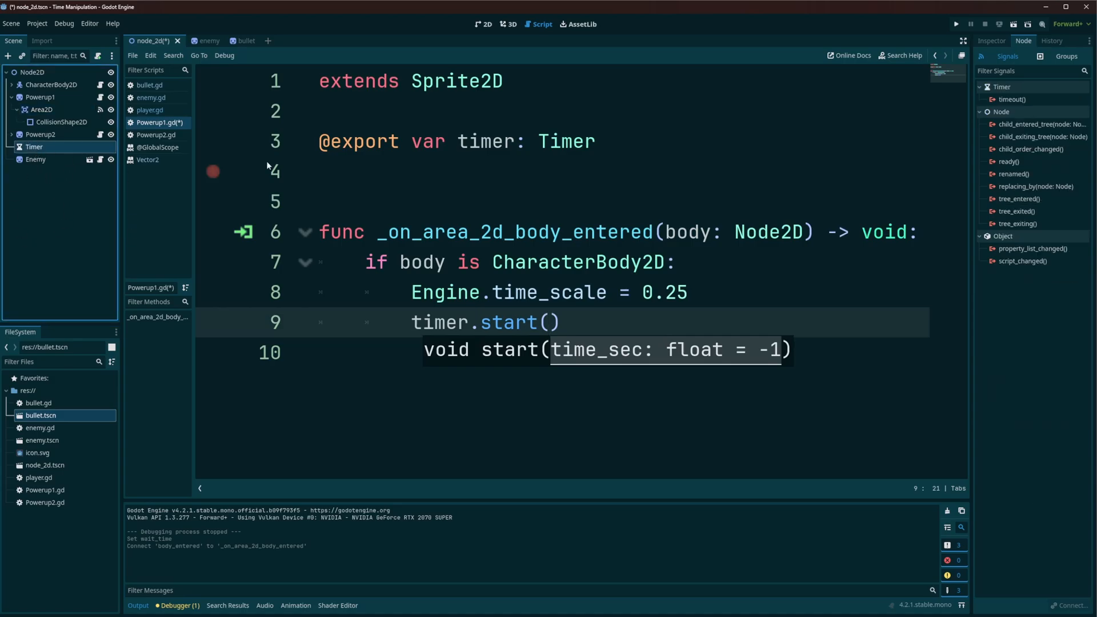
left_click(40, 97)
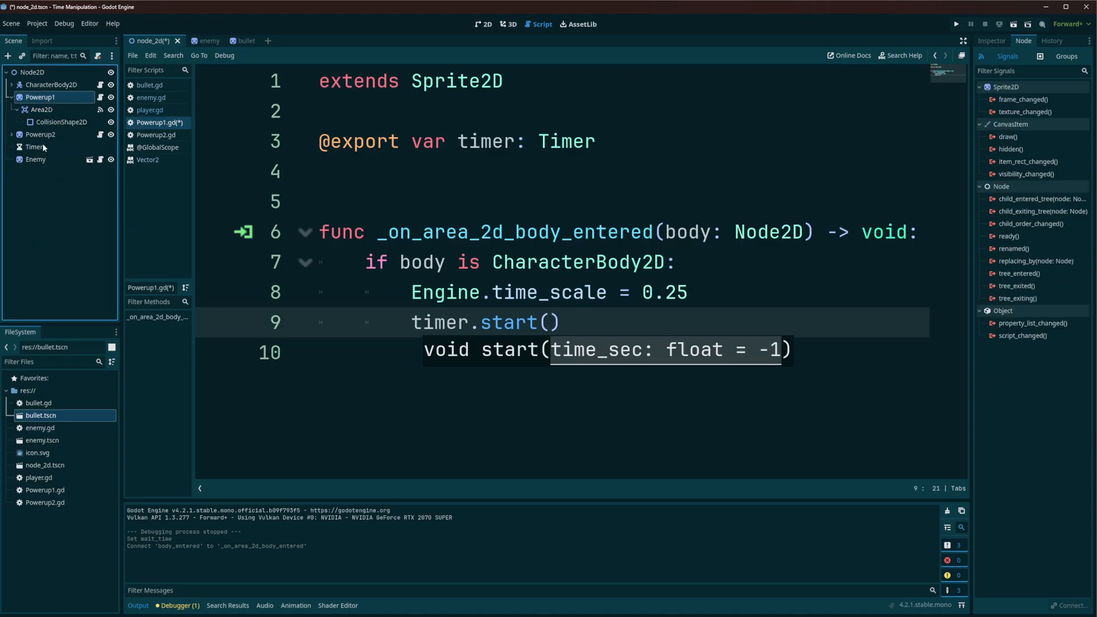
left_click(33, 147)
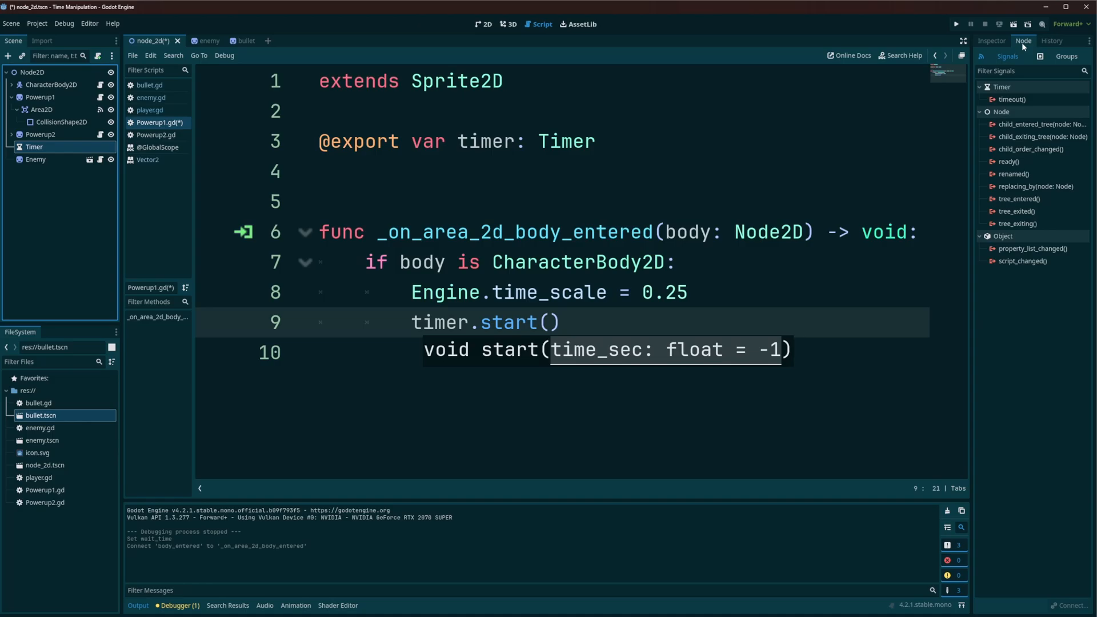
left_click(40, 96)
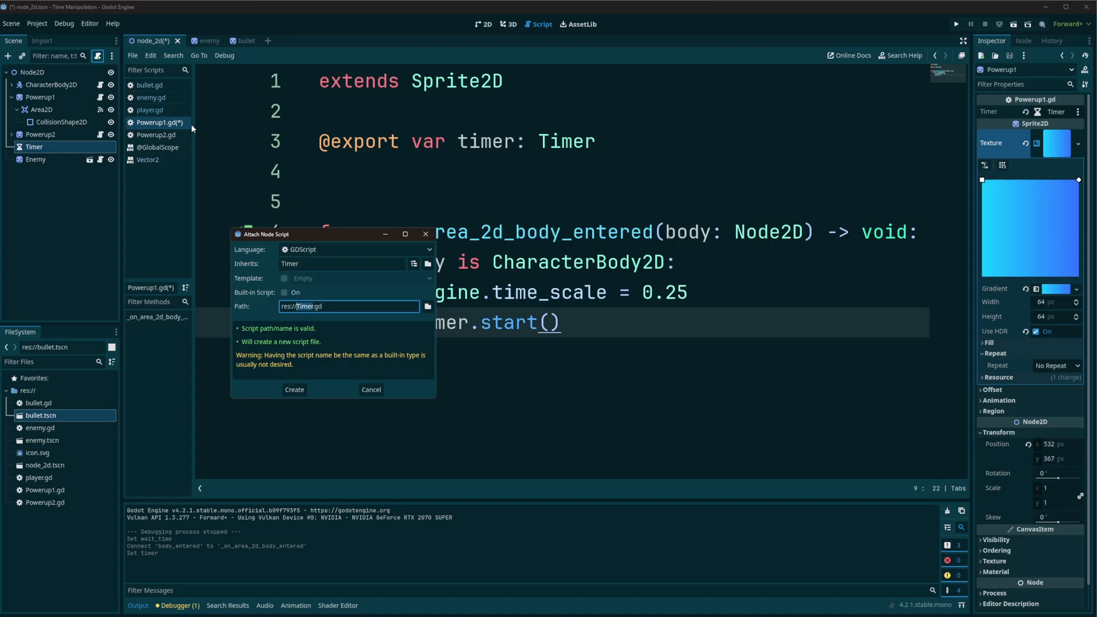
Create Timer.gd, connect the Timer's timeout signal, and write Engine.time_scale = 1.
left_click(294, 389)
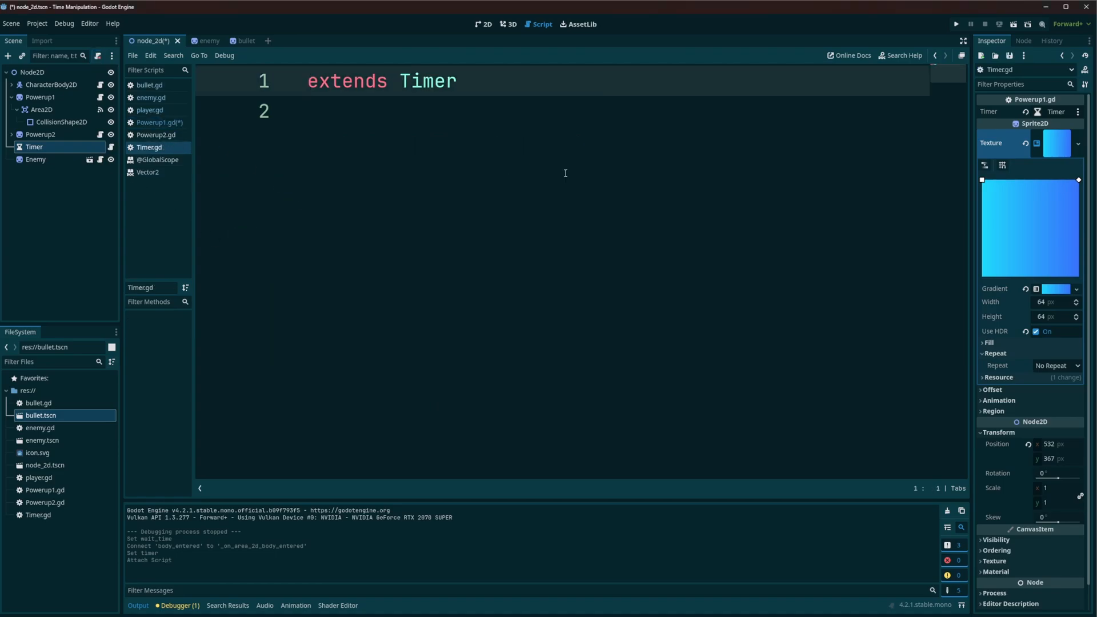
left_click(1022, 40)
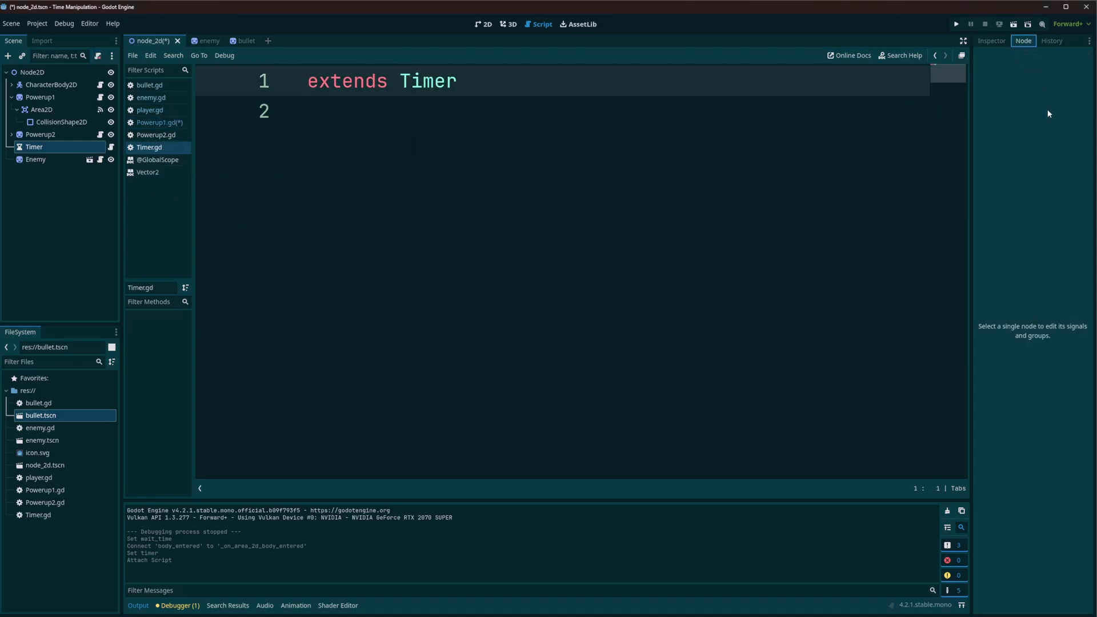
left_click(1022, 41)
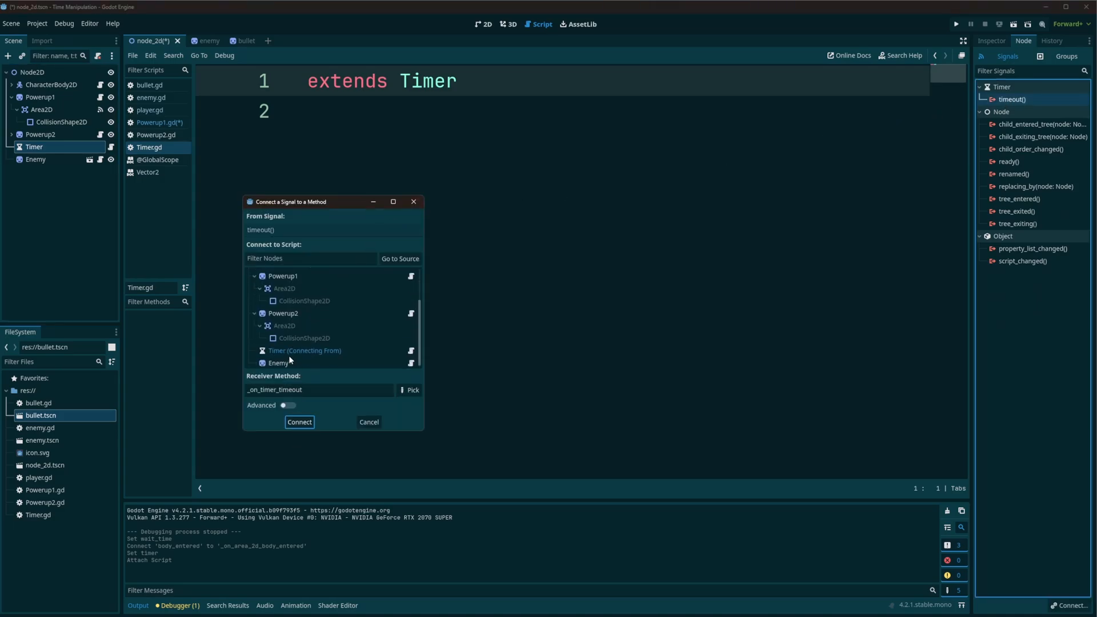
left_click(299, 422)
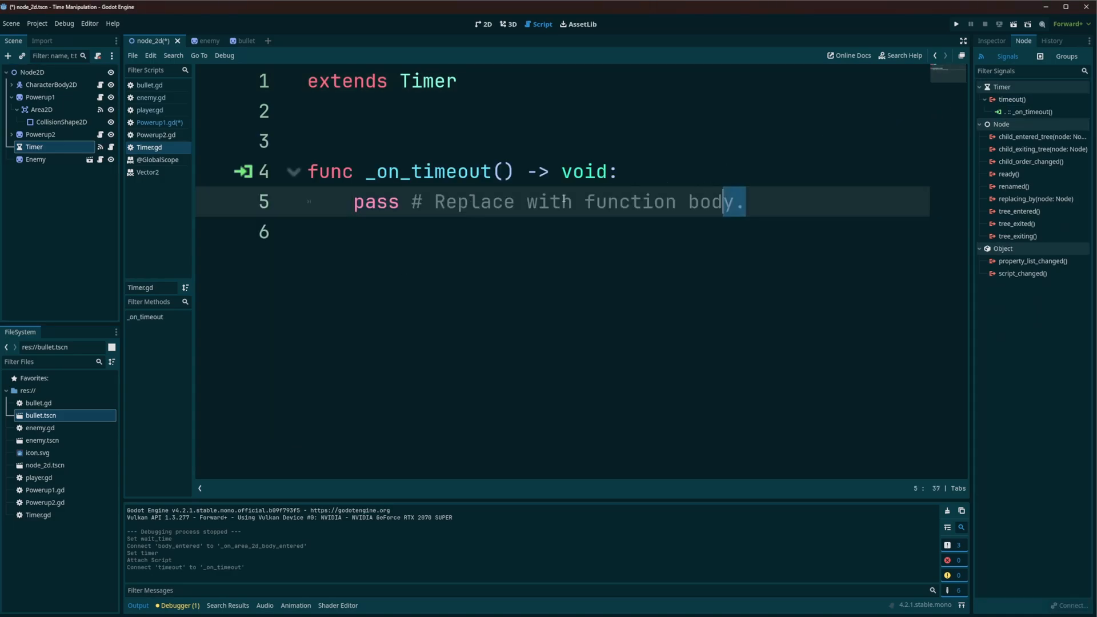
type("Engine")
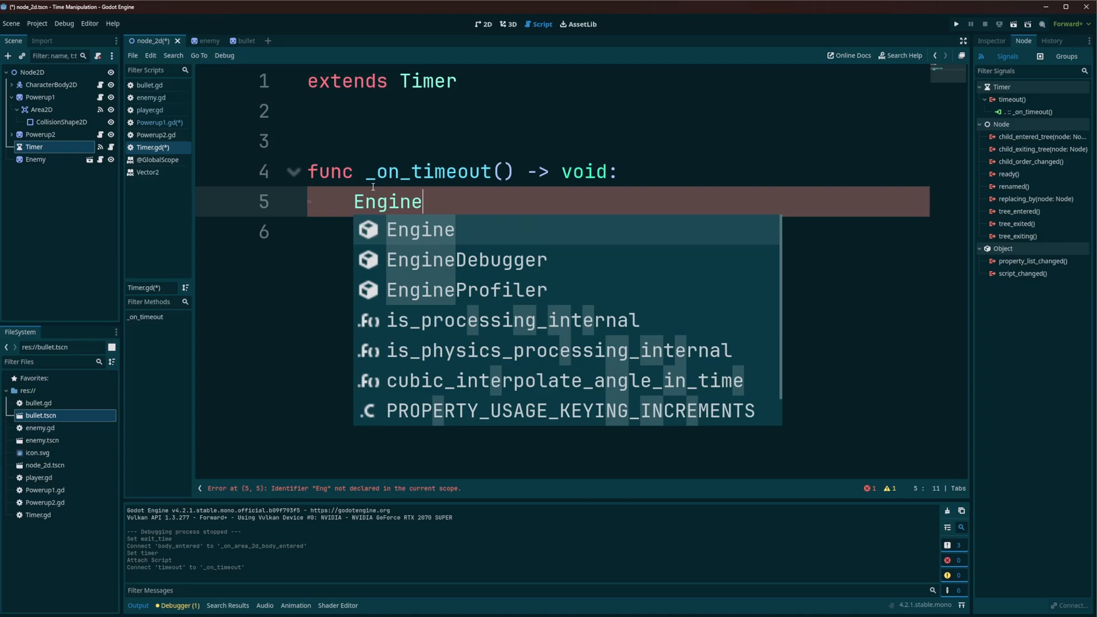
type(".time_scale")
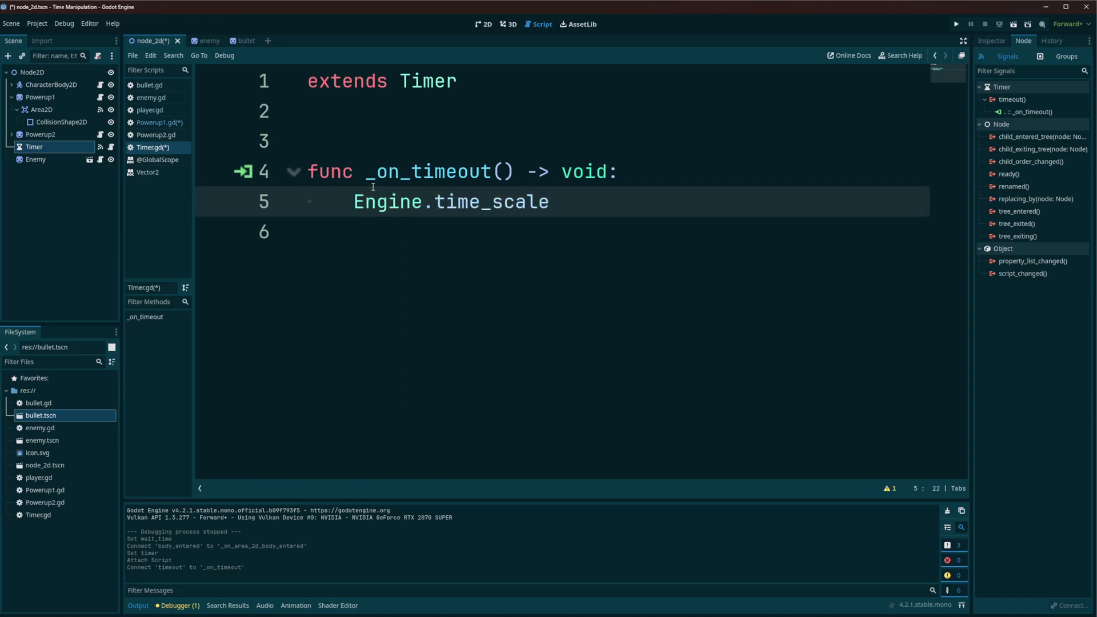
type("= 1")
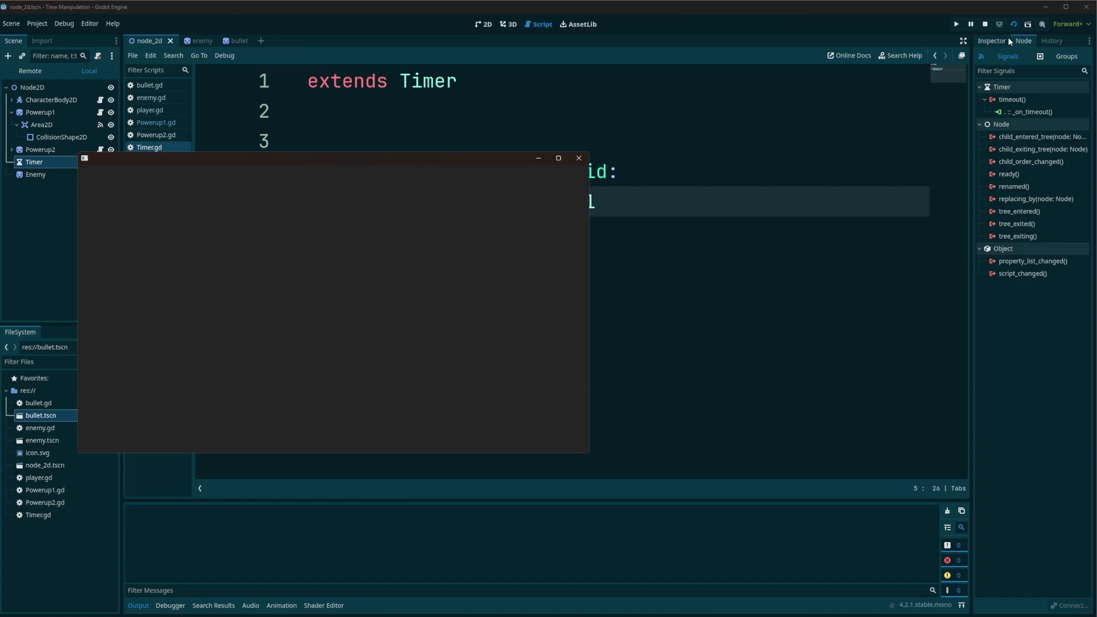
Play the game to test the slowdown, stop it, and show the Timer's properties.
left_click(956, 23)
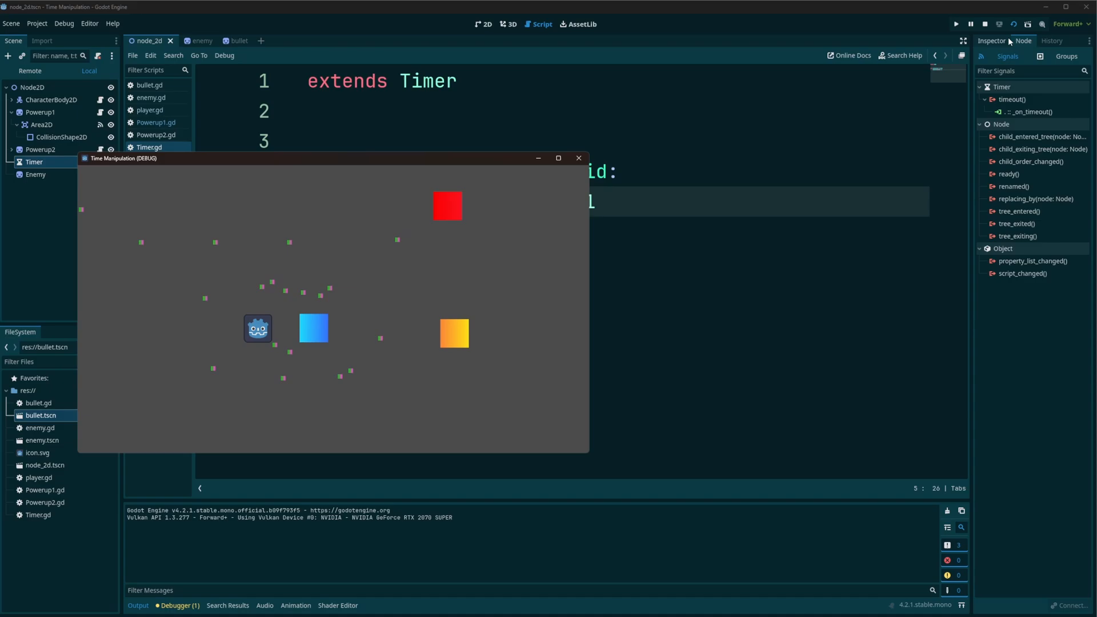
left_click(985, 24)
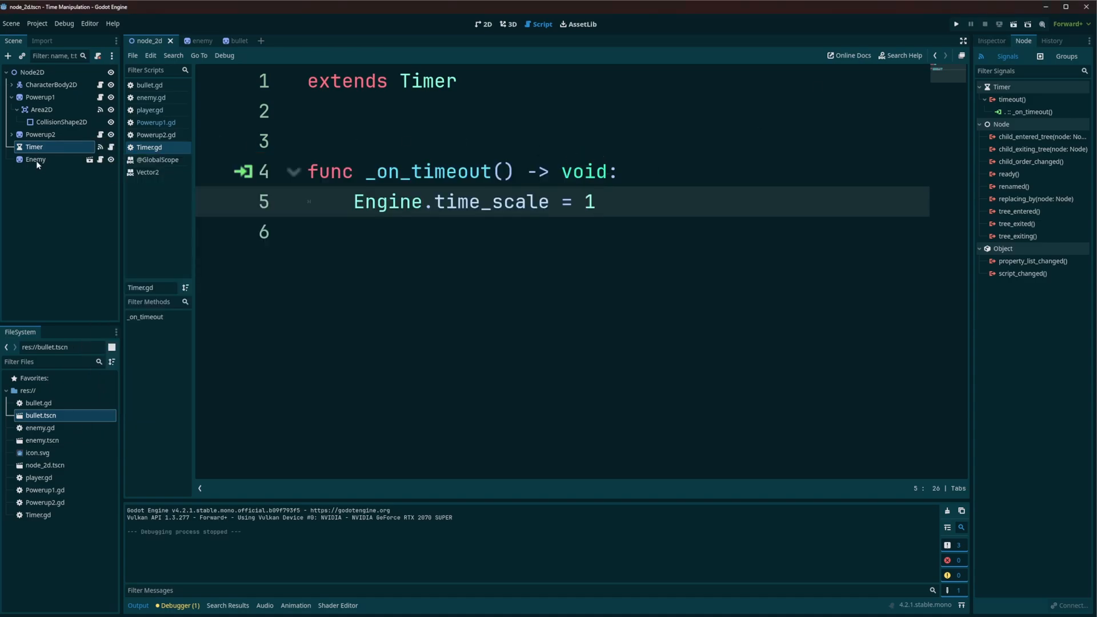
left_click(991, 40)
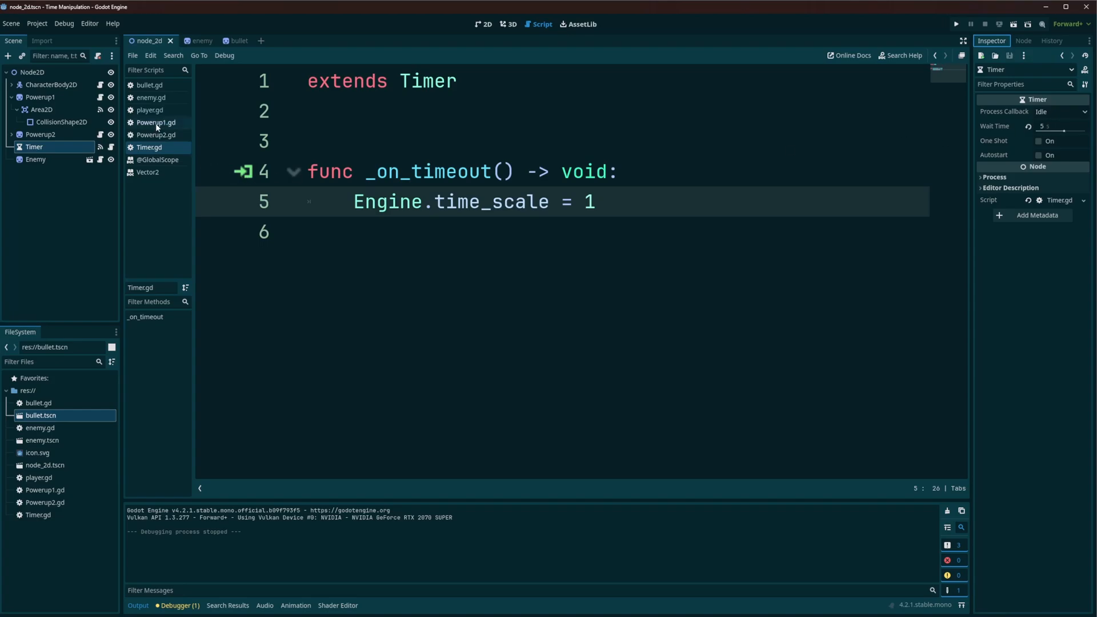
Look up the Timer class documentation, return to Powerup1.gd, and type 3.
left_click(155, 122)
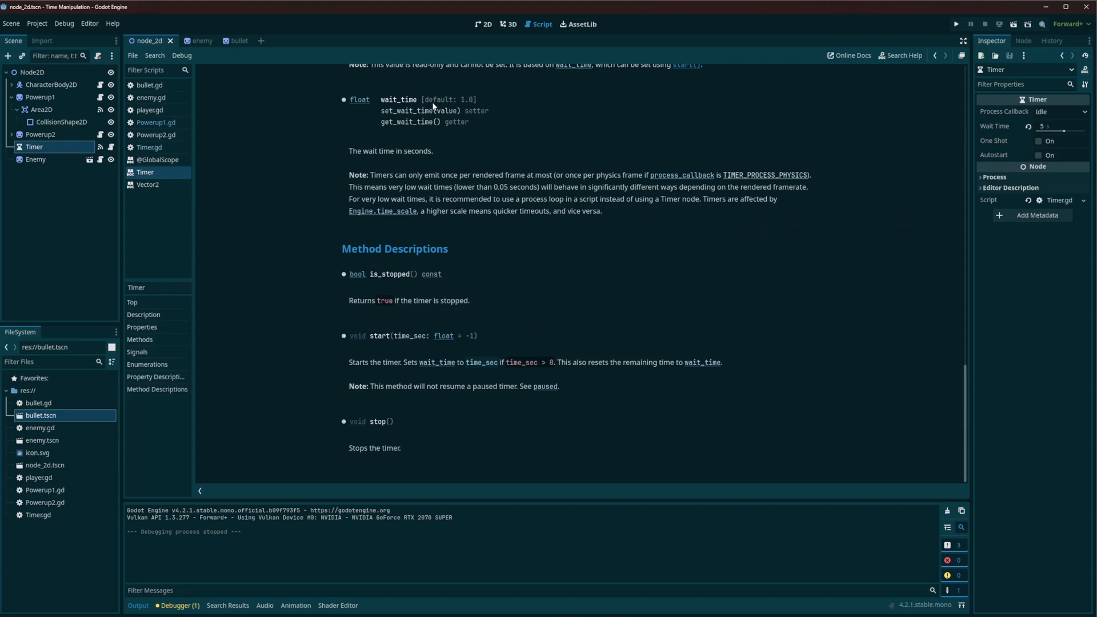
mouse_move(409, 344)
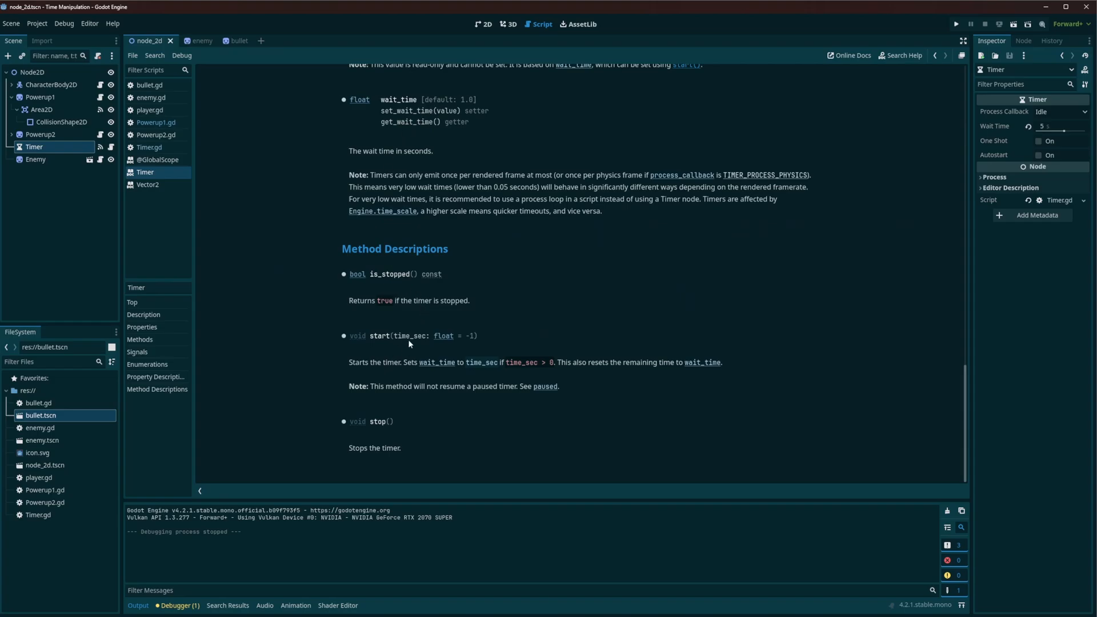
left_click(156, 122)
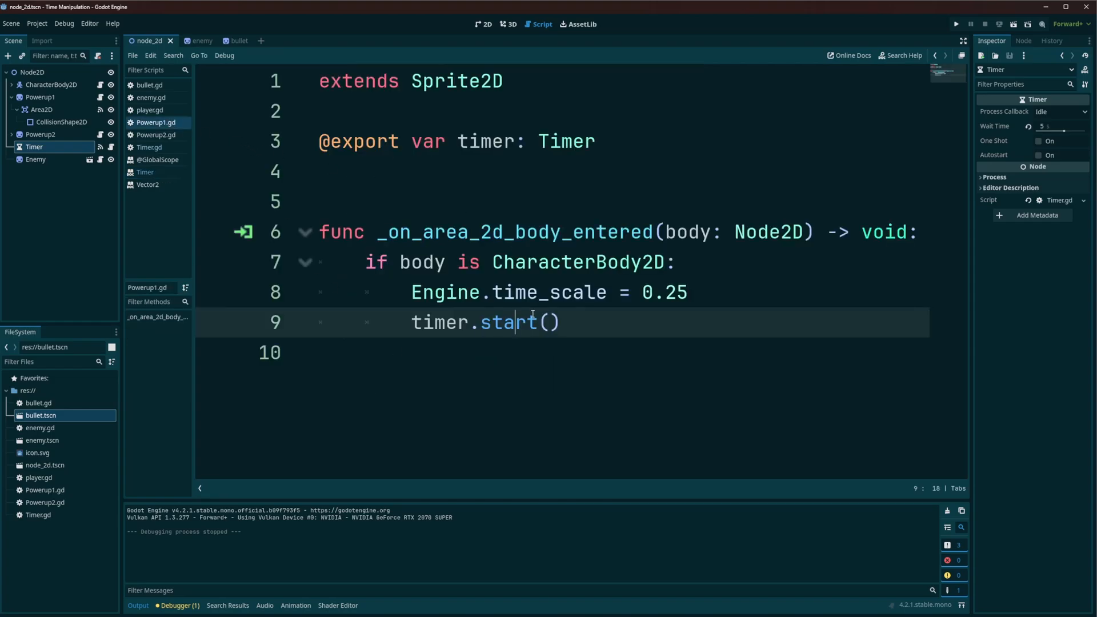
type("3")
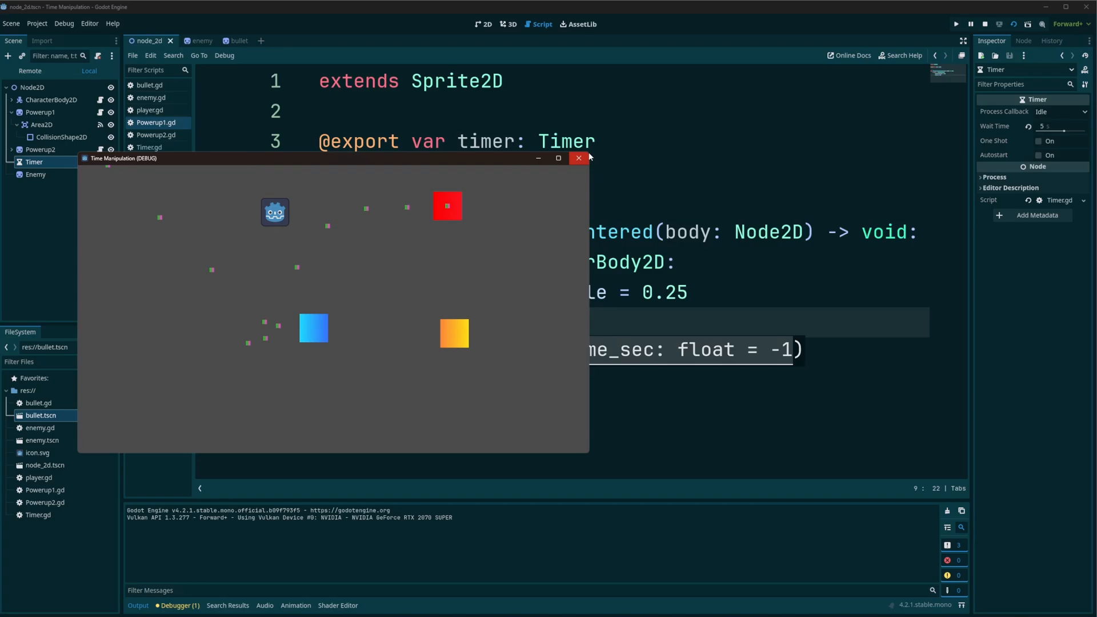
Close the debug window, rerun the project to retest the slowdown, then close it again.
left_click(578, 158)
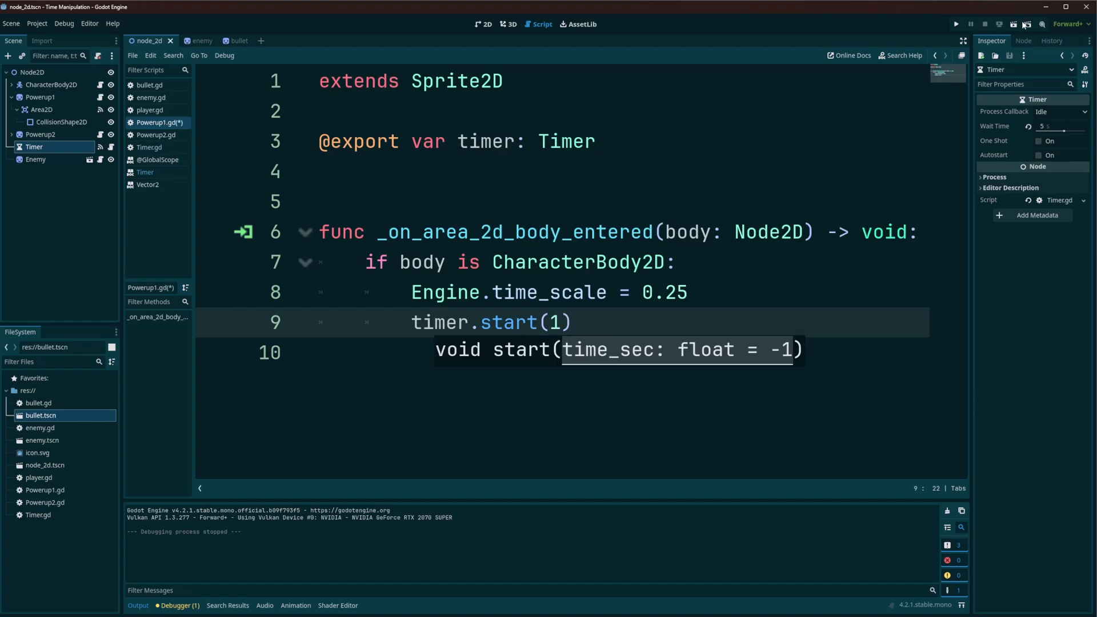
left_click(955, 22)
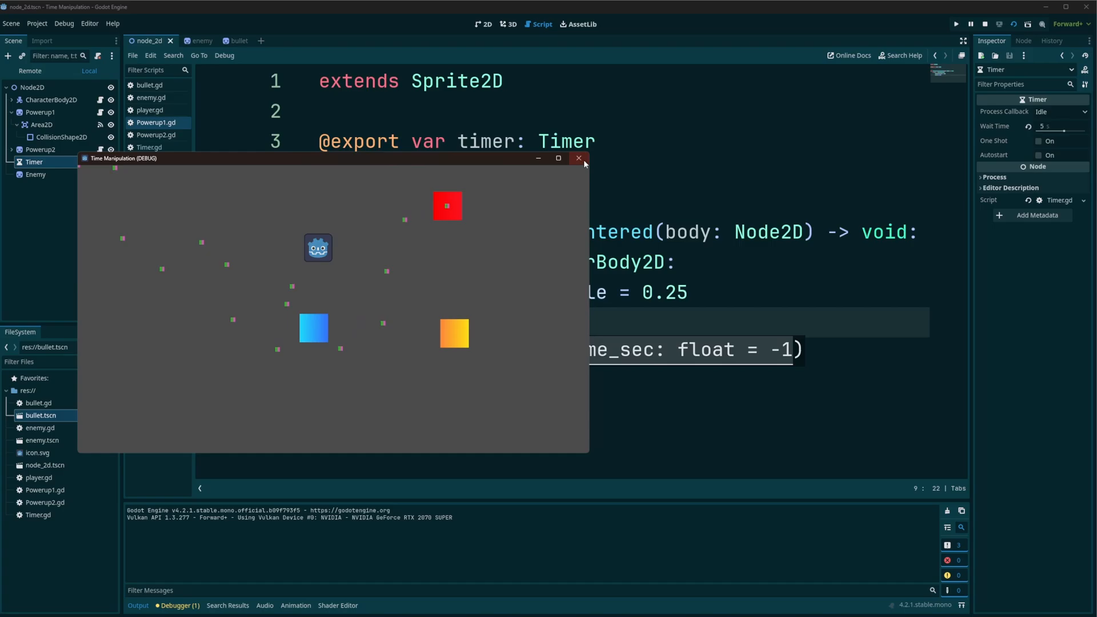
left_click(579, 158)
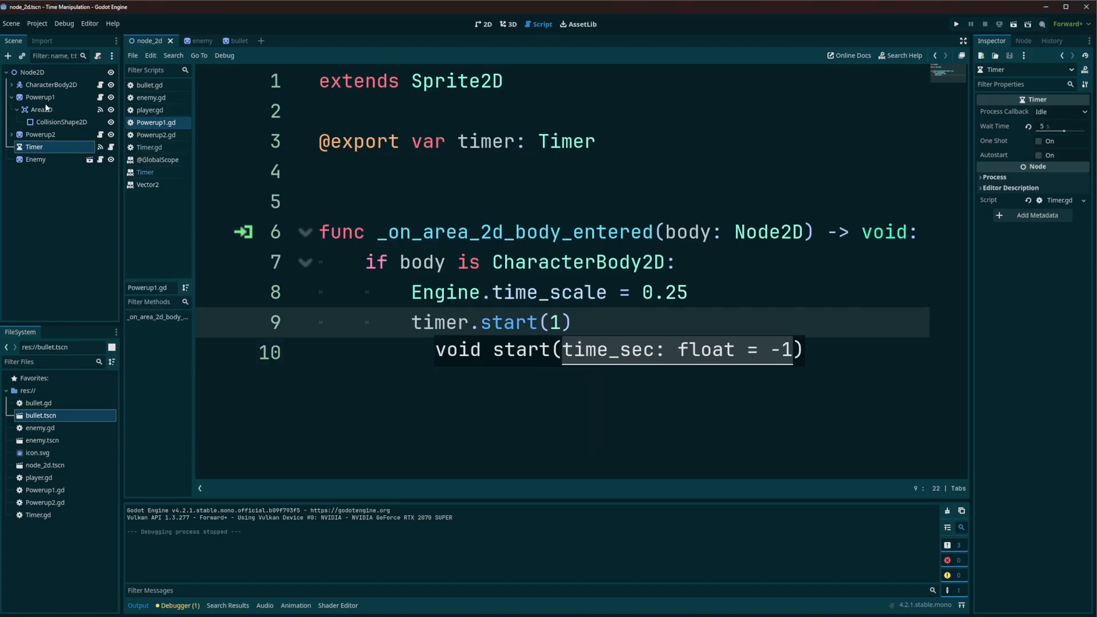
Connect Powerup2's Area2D body_entered signal to its script.
left_click(41, 135)
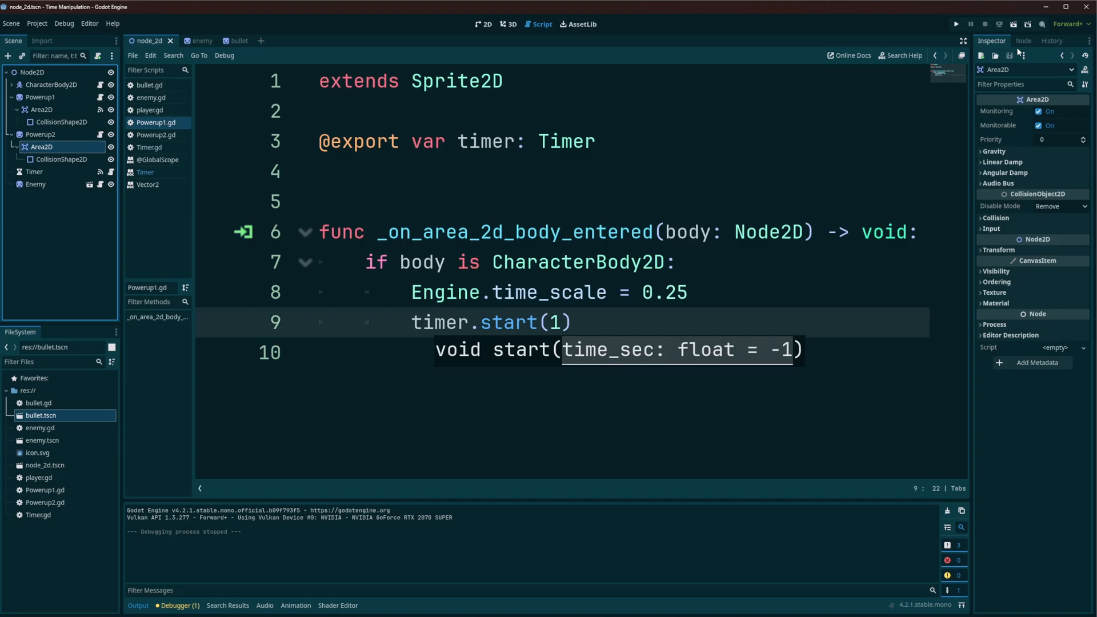
left_click(1022, 41)
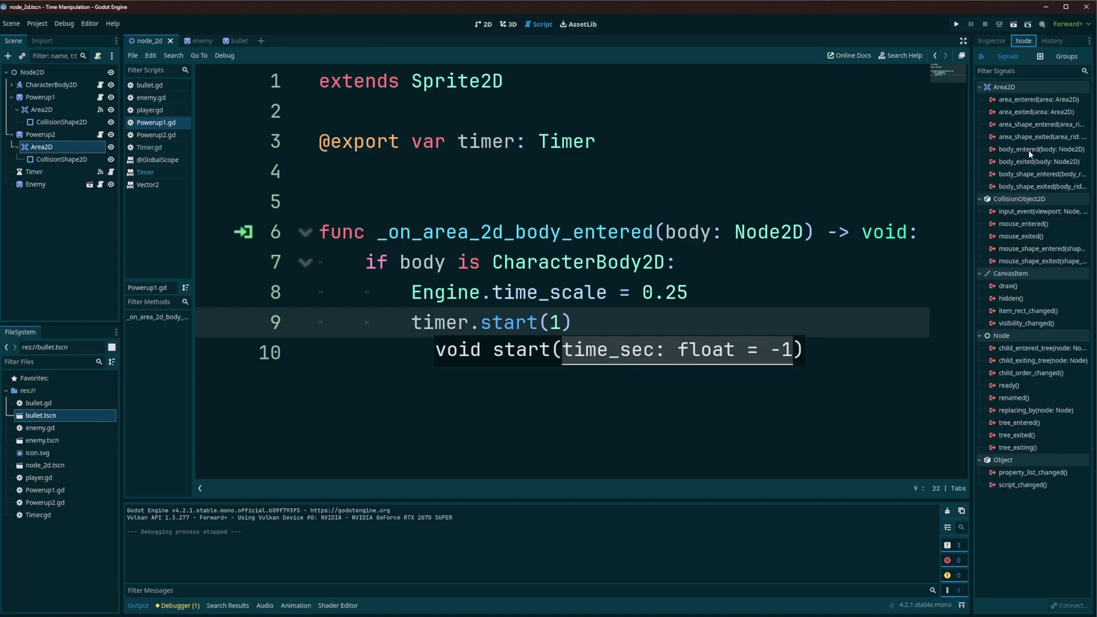
double_click(1041, 149)
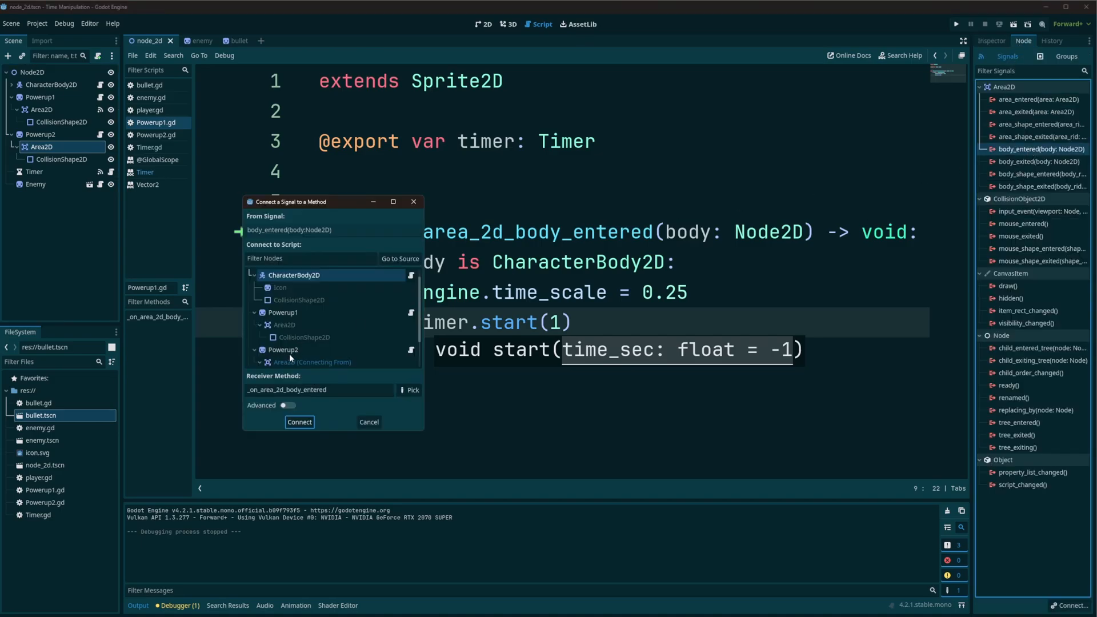
left_click(298, 421)
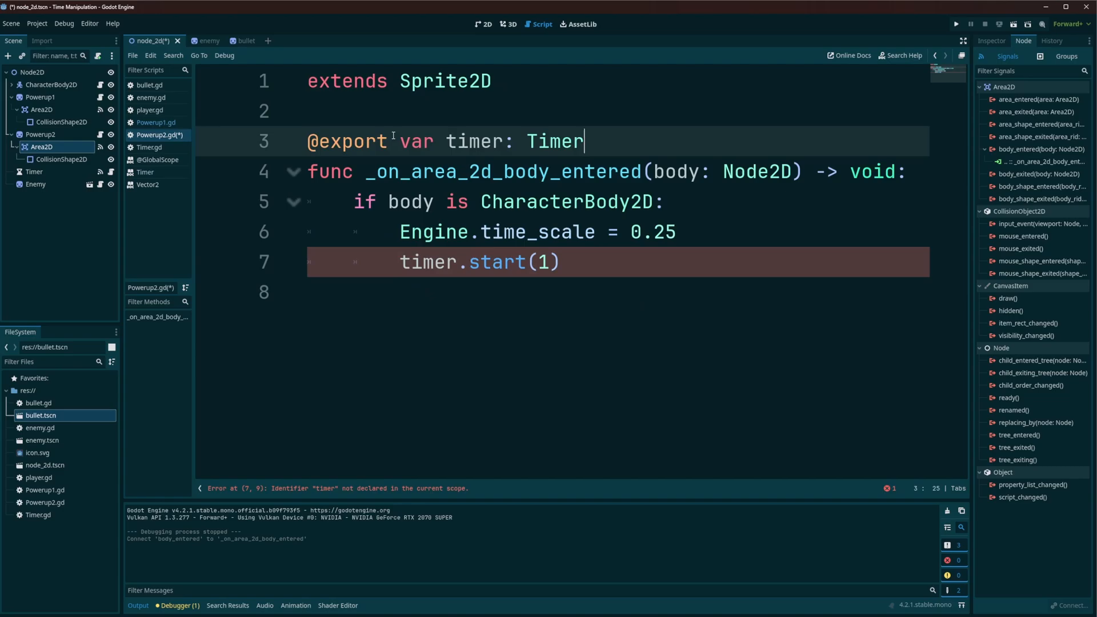
Assign the Timer node to Powerup2's timer property in the Inspector.
left_click(41, 134)
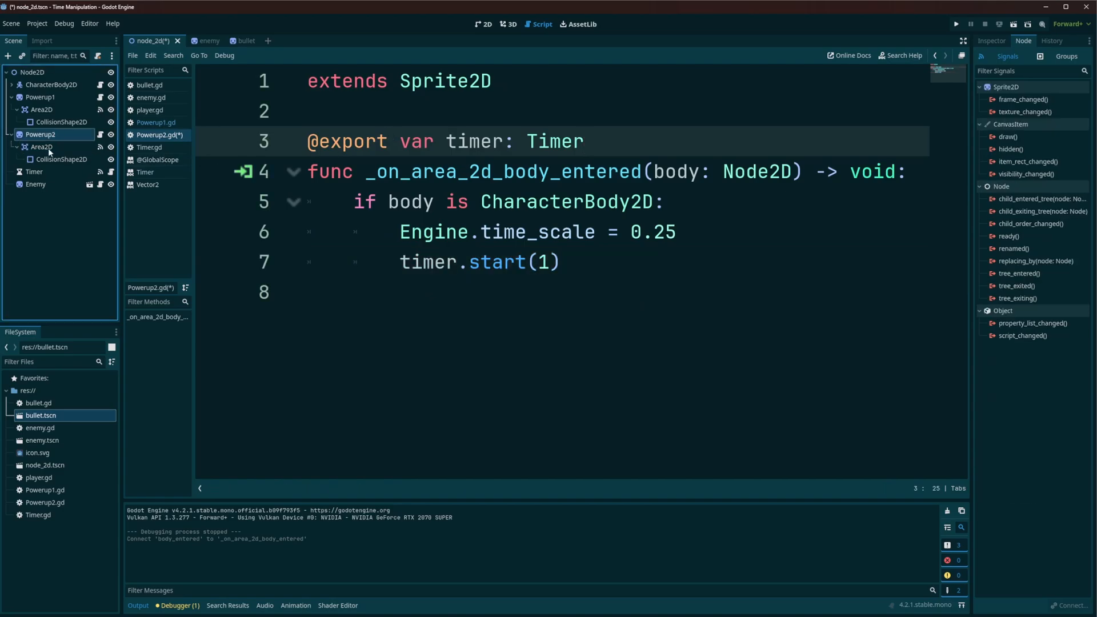
left_click(991, 41)
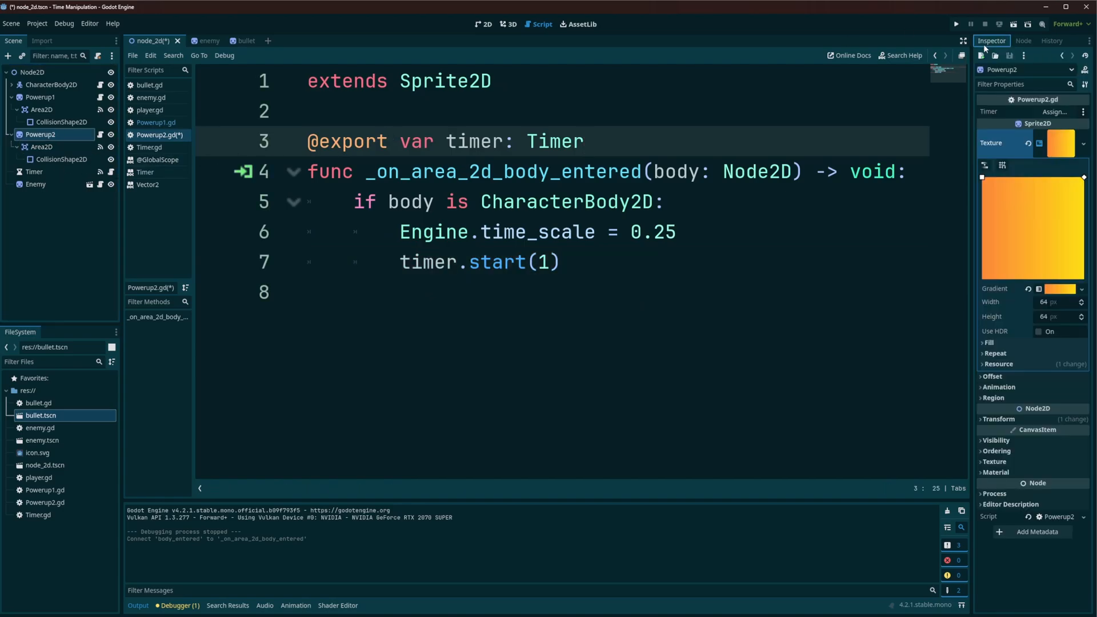
left_click(1055, 112)
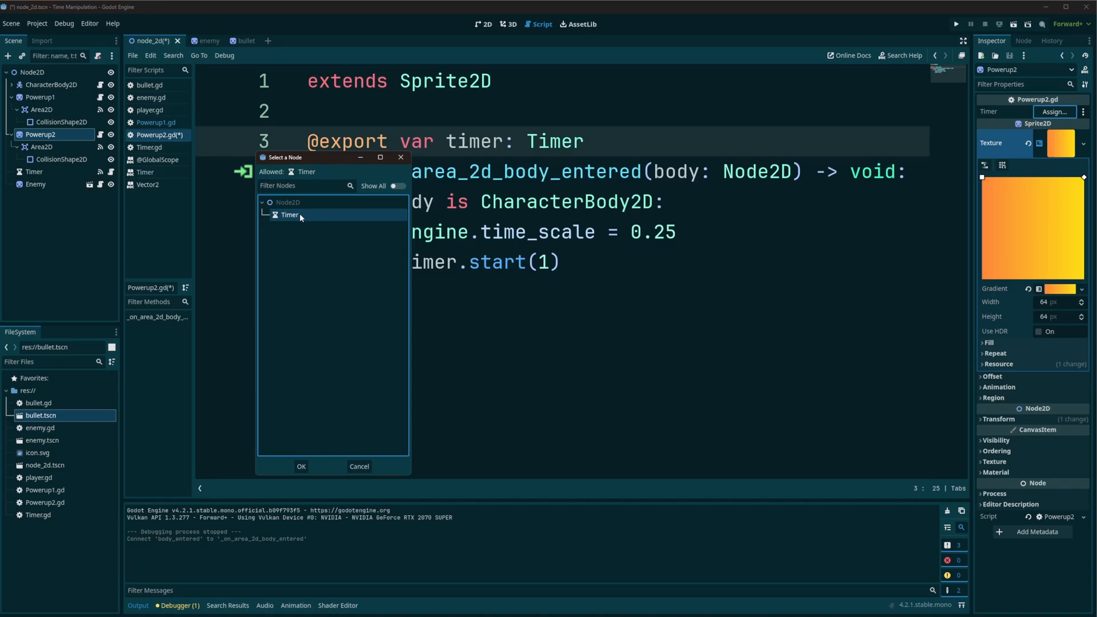
left_click(301, 466)
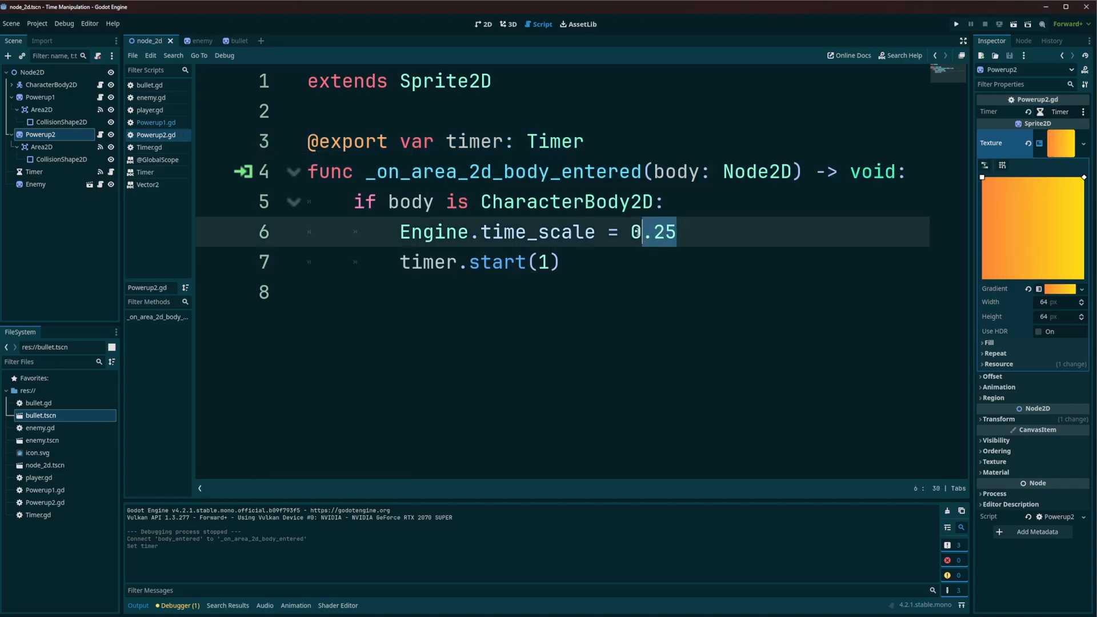
Change Powerup2.gd to Engine.time_scale 2 and timer.start(4), then playtest and stop the game.
type("2")
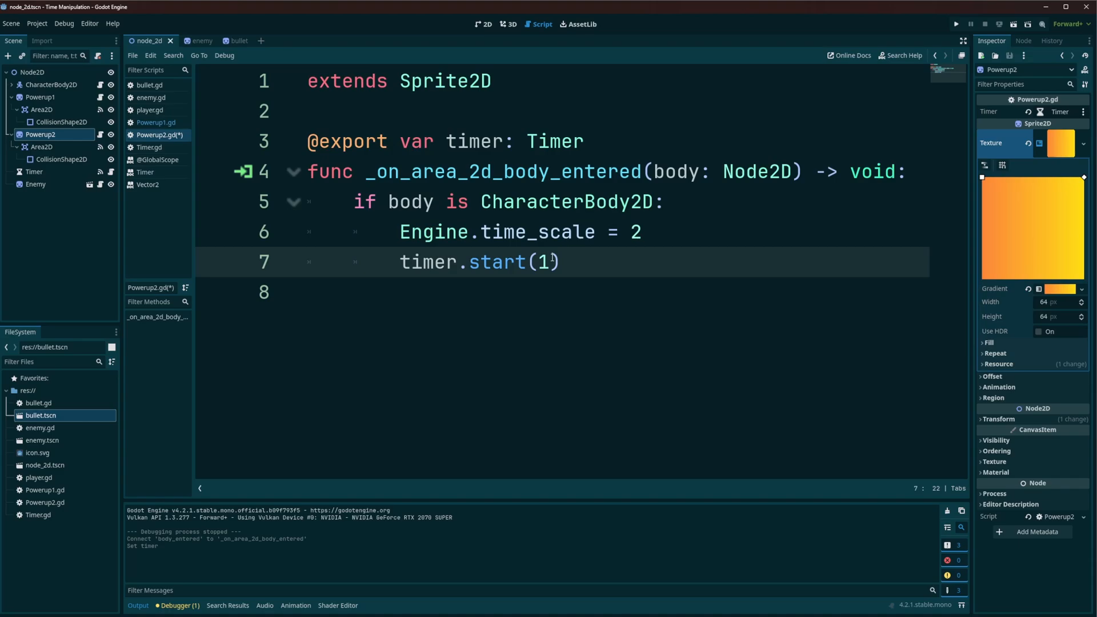
type("4")
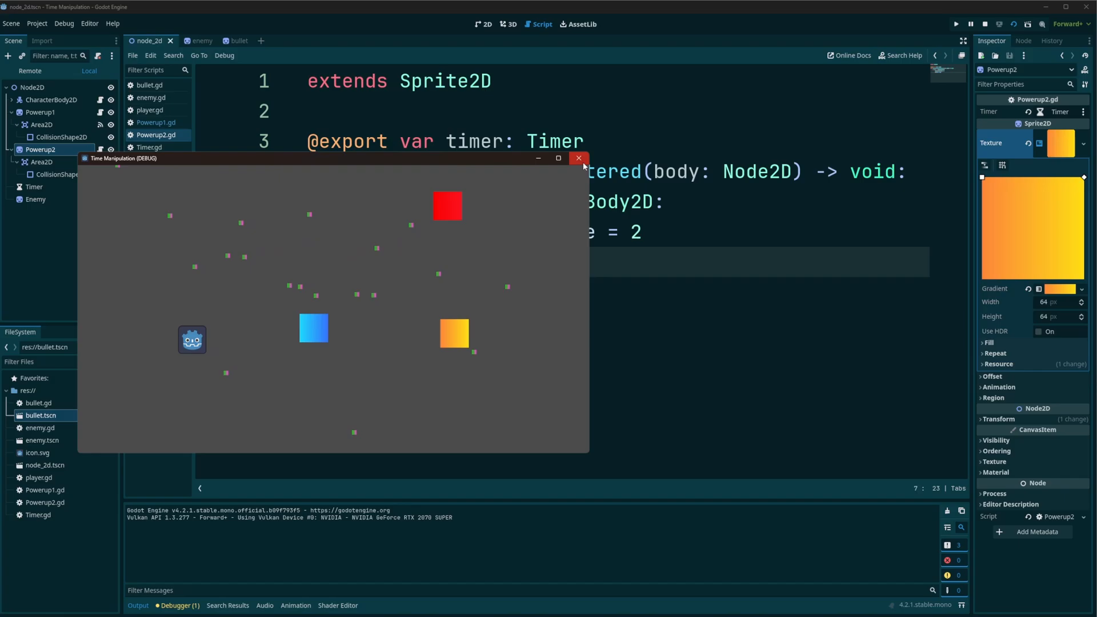
left_click(579, 159)
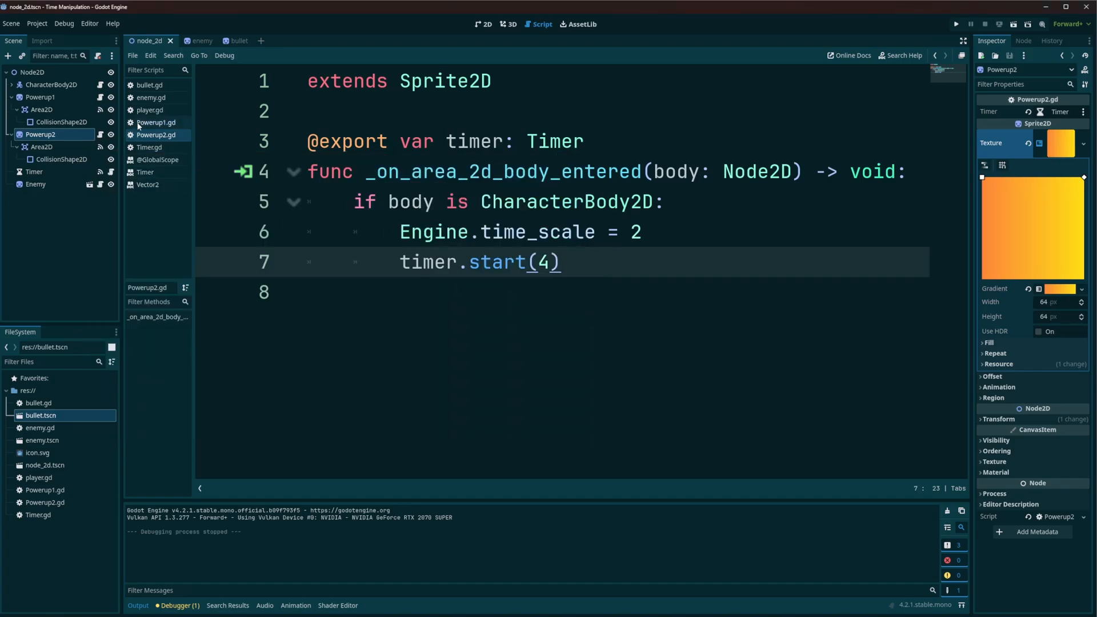
Add a blank line before move_and_slide() in player.gd, checking bullet.gd along the way.
left_click(149, 109)
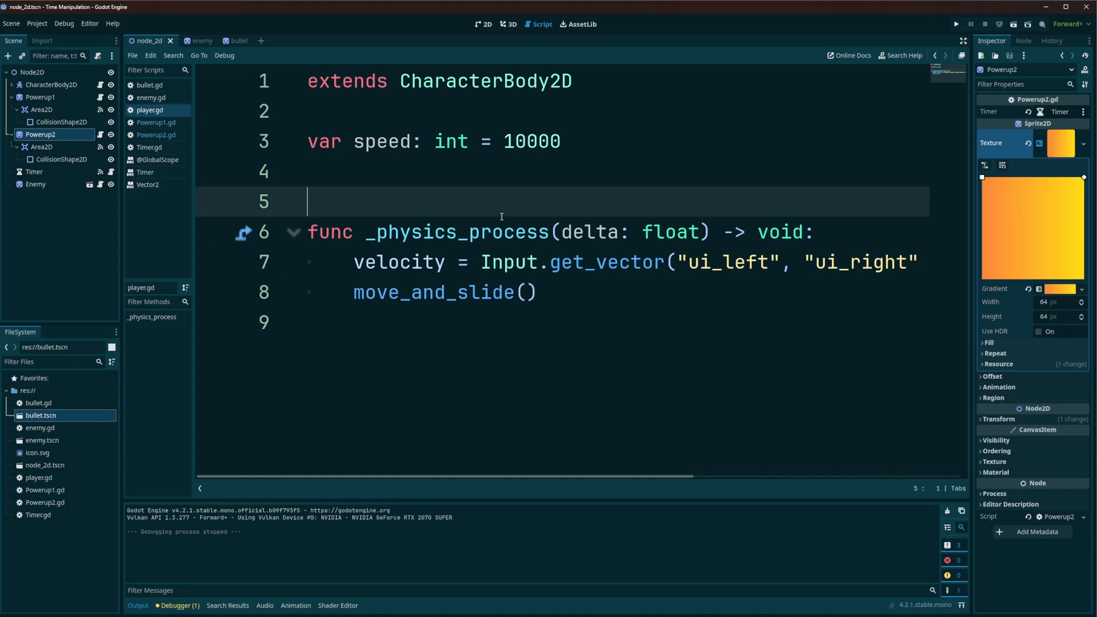
left_click(481, 171)
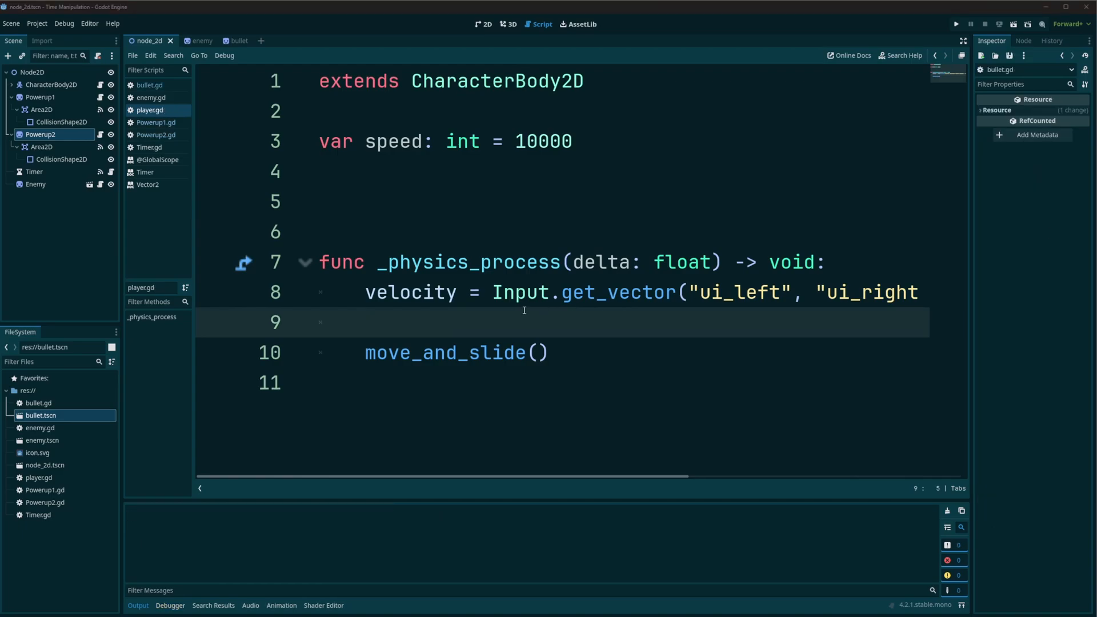
mouse_move(177, 119)
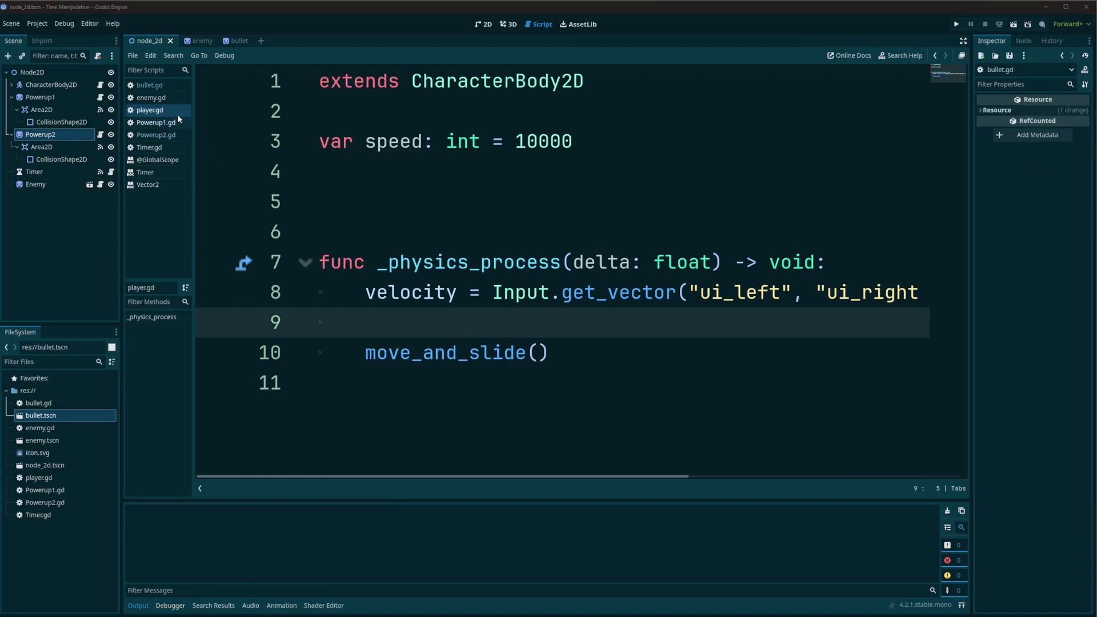
left_click(148, 84)
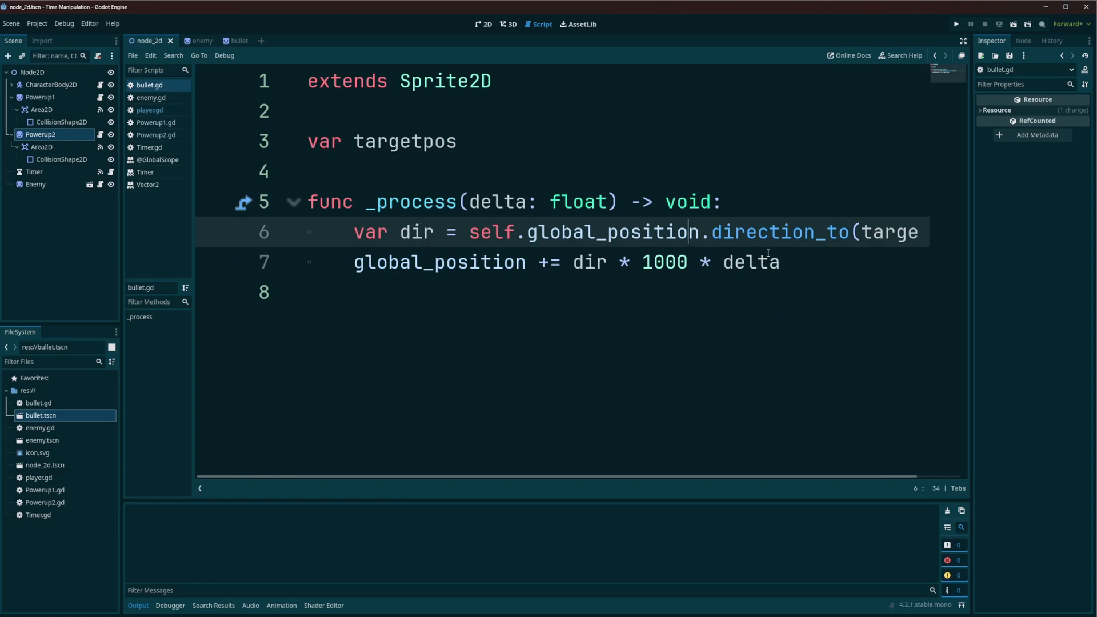
double_click(665, 261)
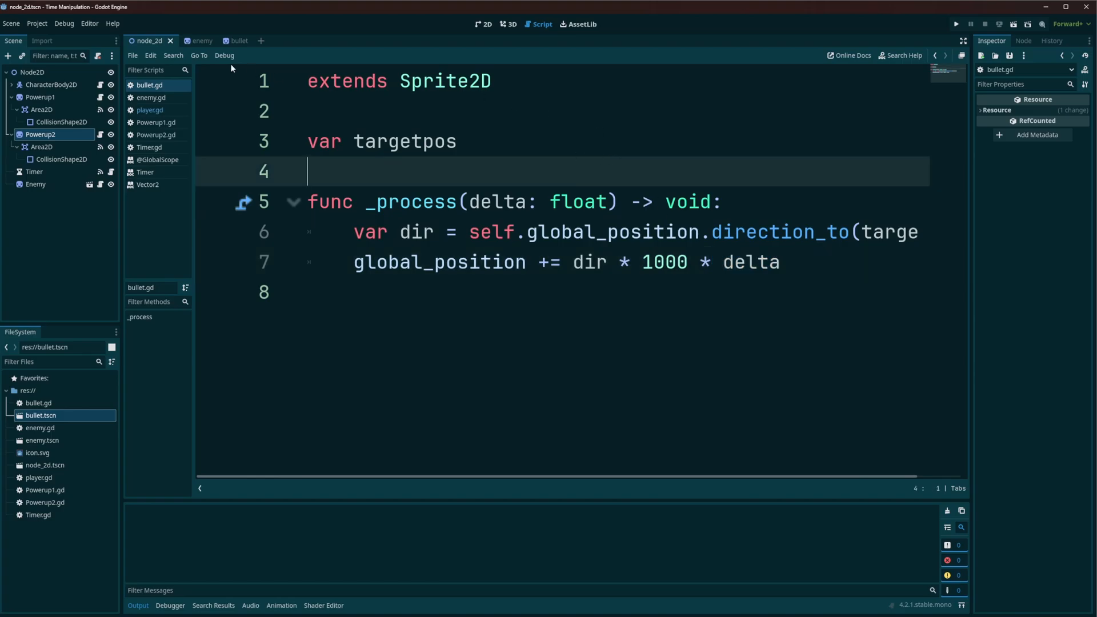
left_click(149, 110)
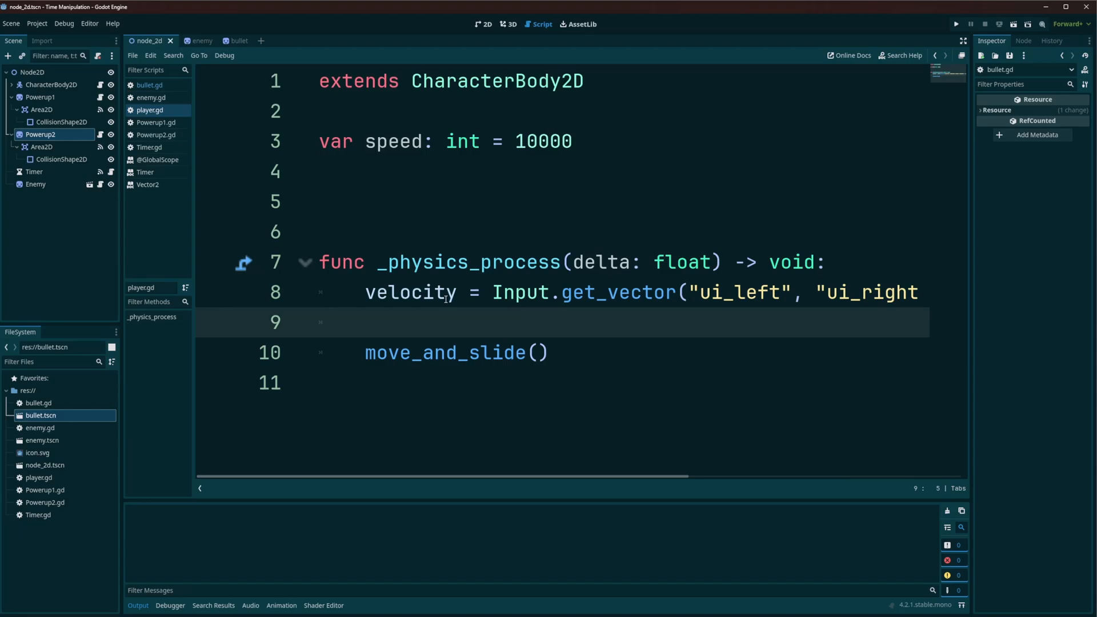
Add 'if velocity' time_scale 1, else 0.1, to player.gd and run the game.
type("if velocity:")
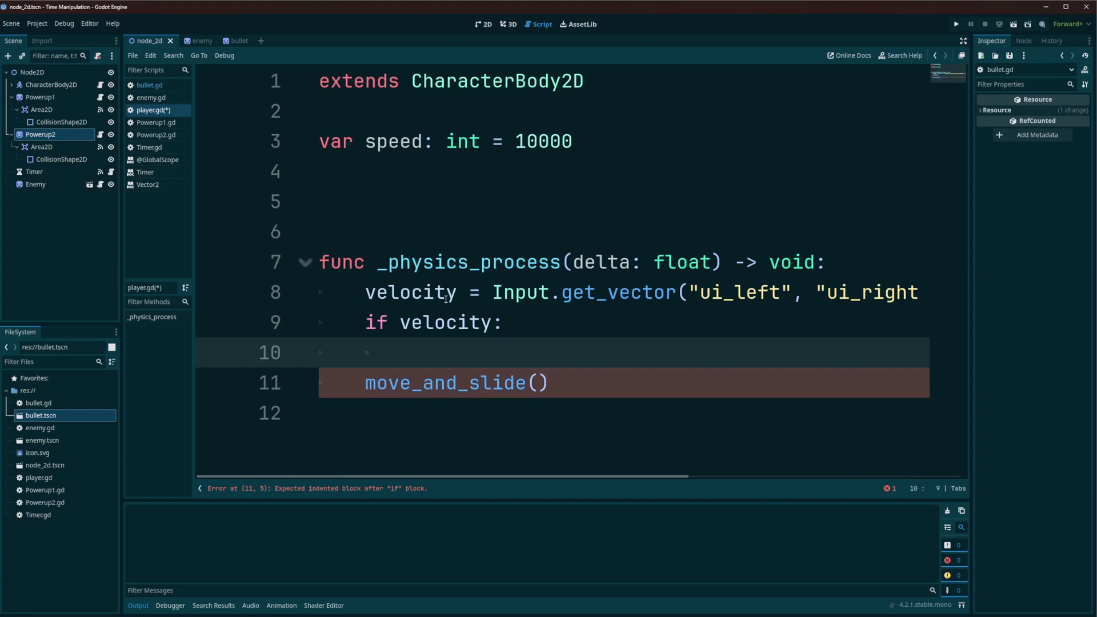
type("Engine.time_scale")
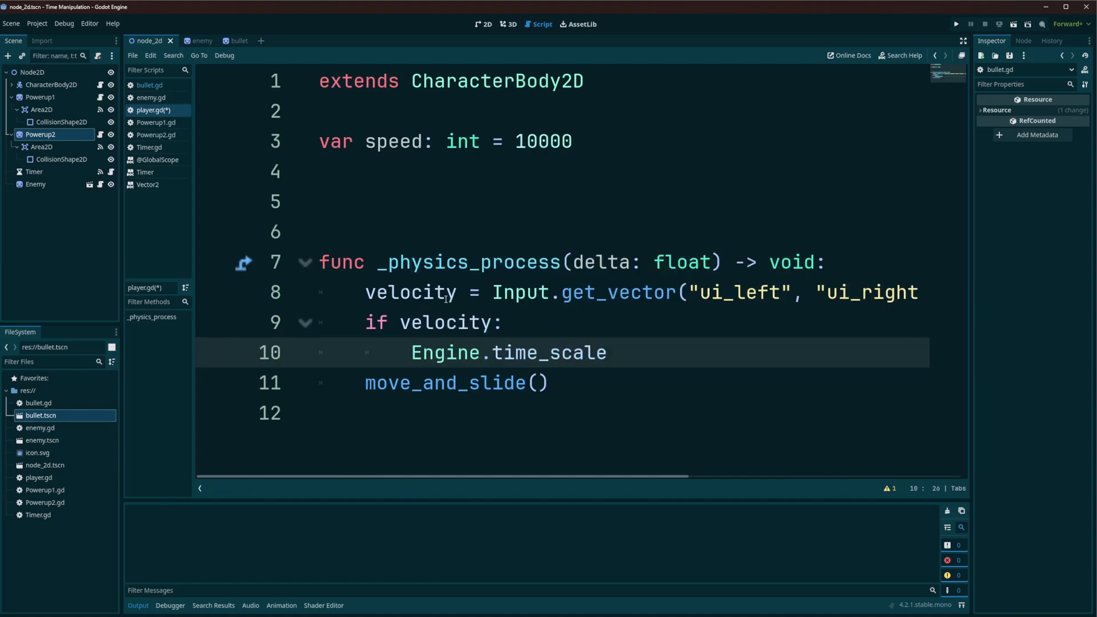
type("= 1")
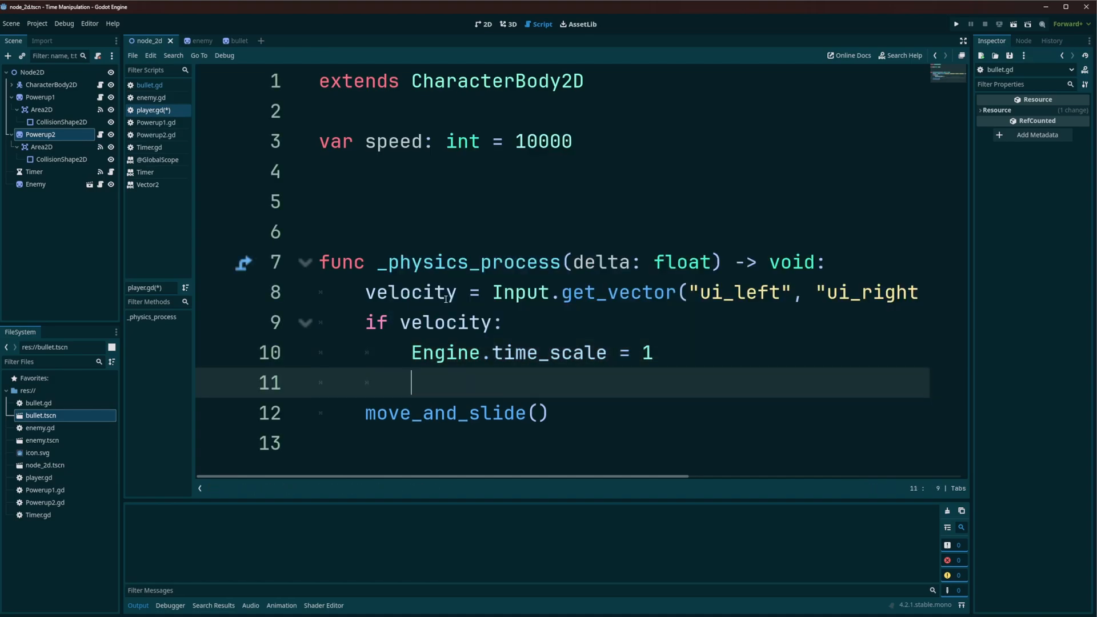
type("else:")
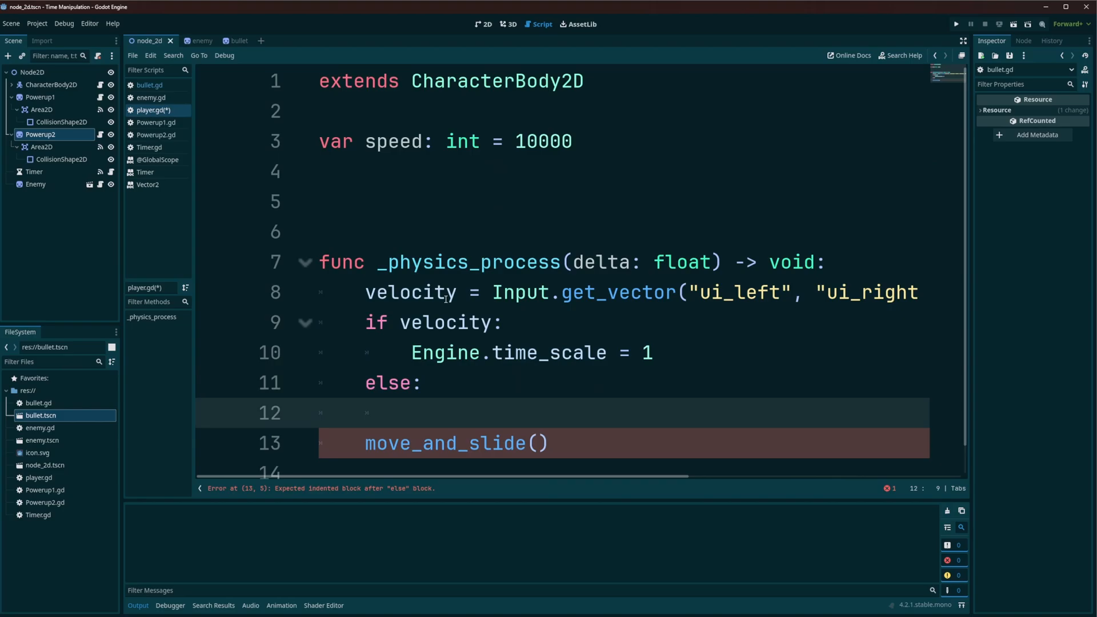
type("Engine.time_scale =")
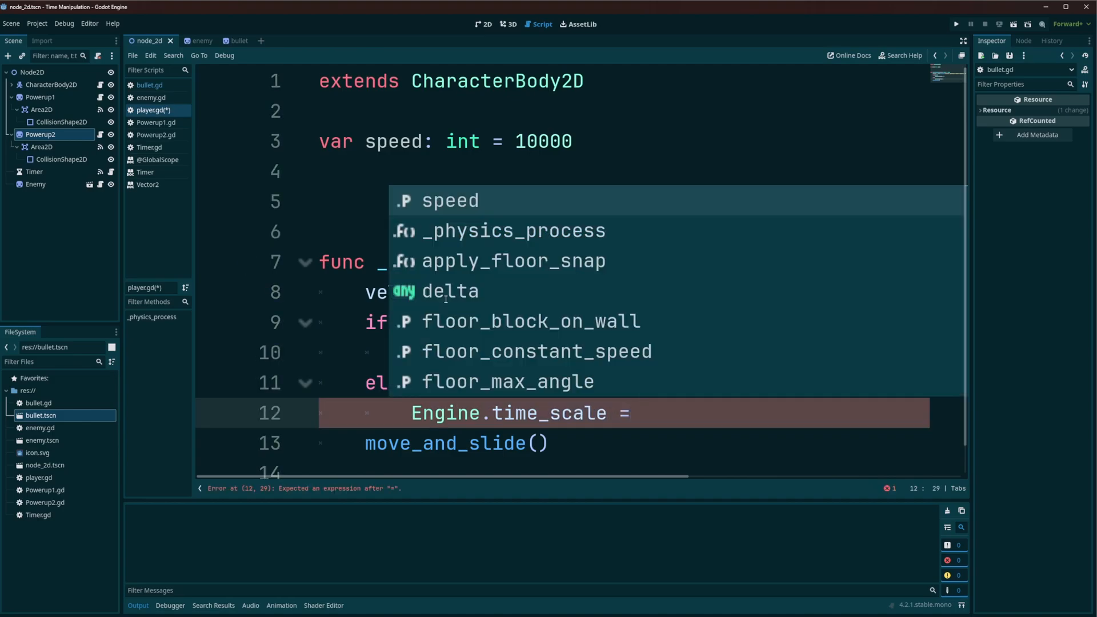
type("0.")
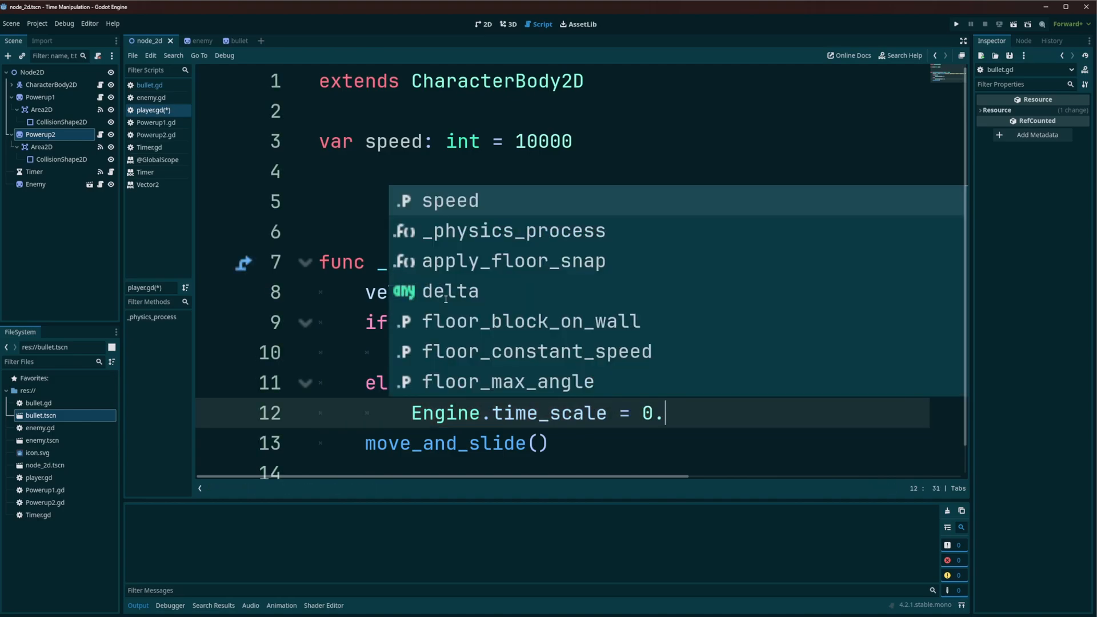
type("1")
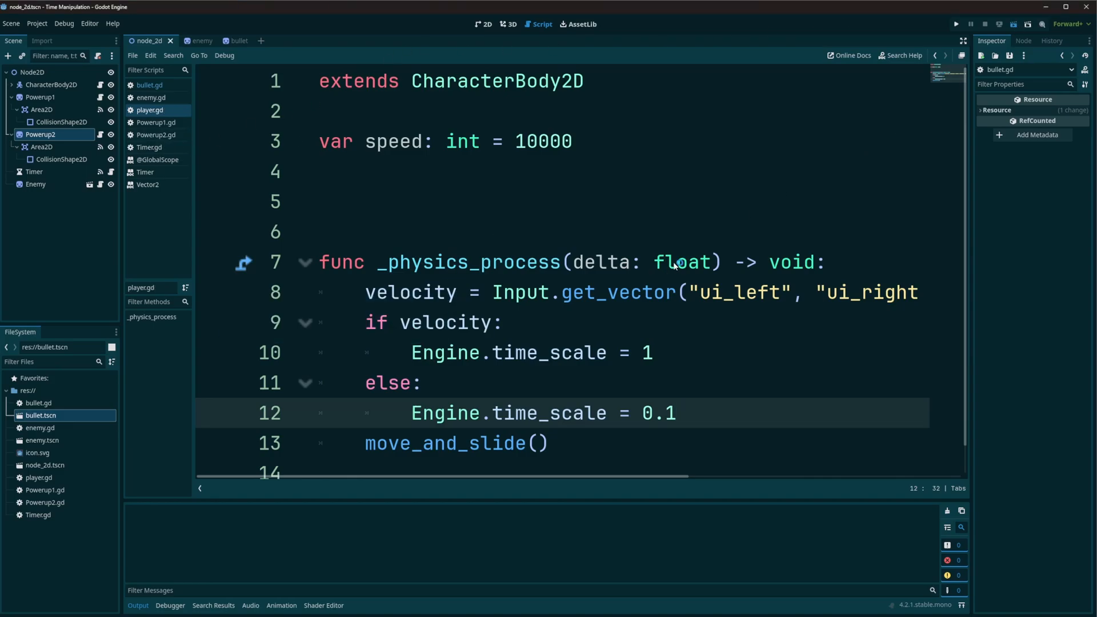
left_click(956, 23)
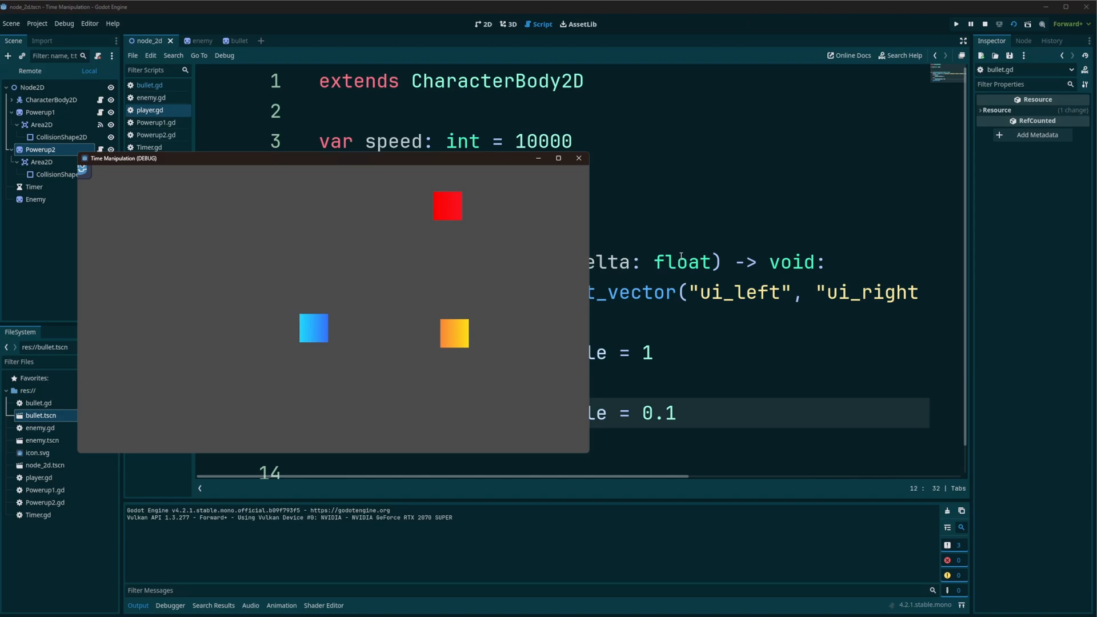